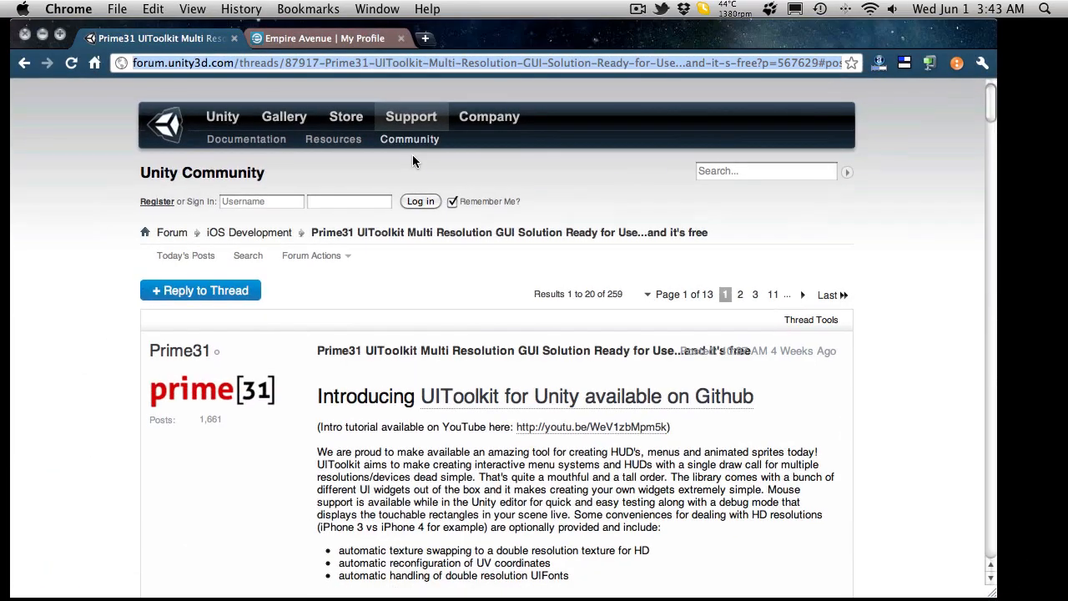
mouse_move(540, 83)
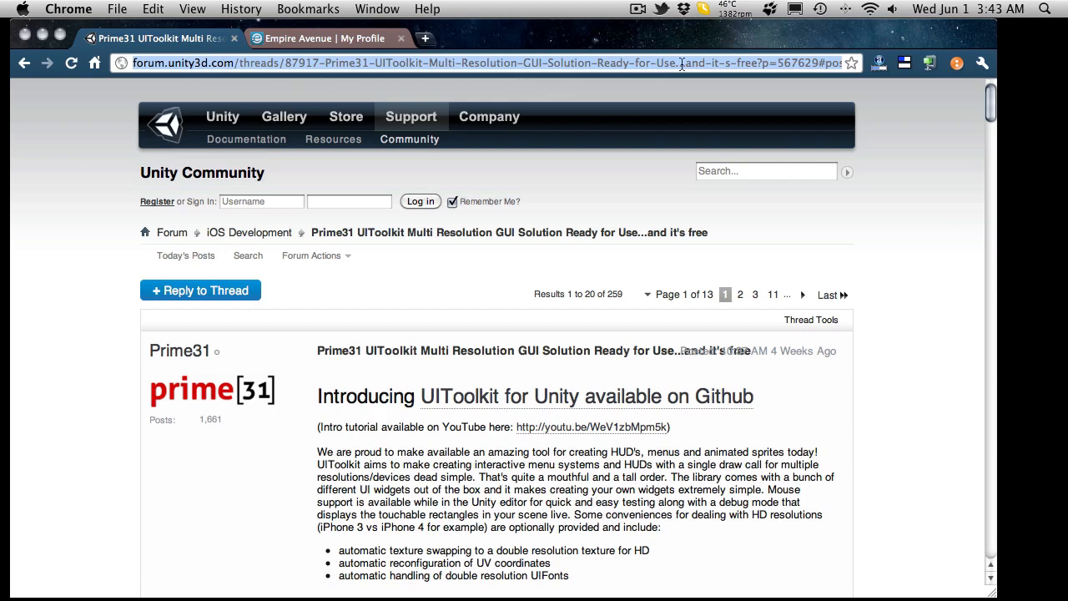
mouse_move(3, 181)
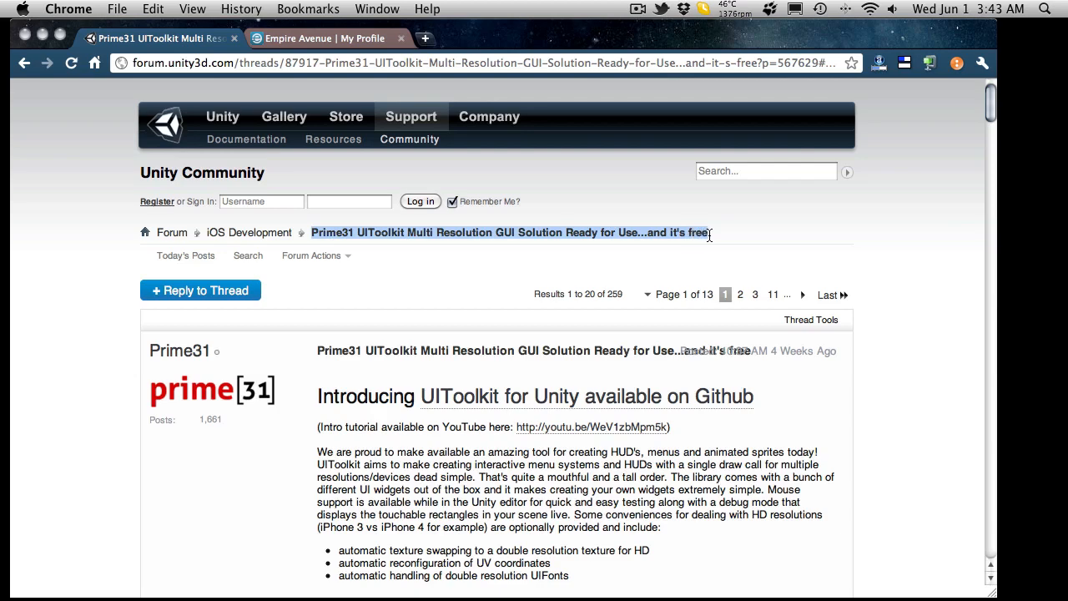
mouse_move(440, 67)
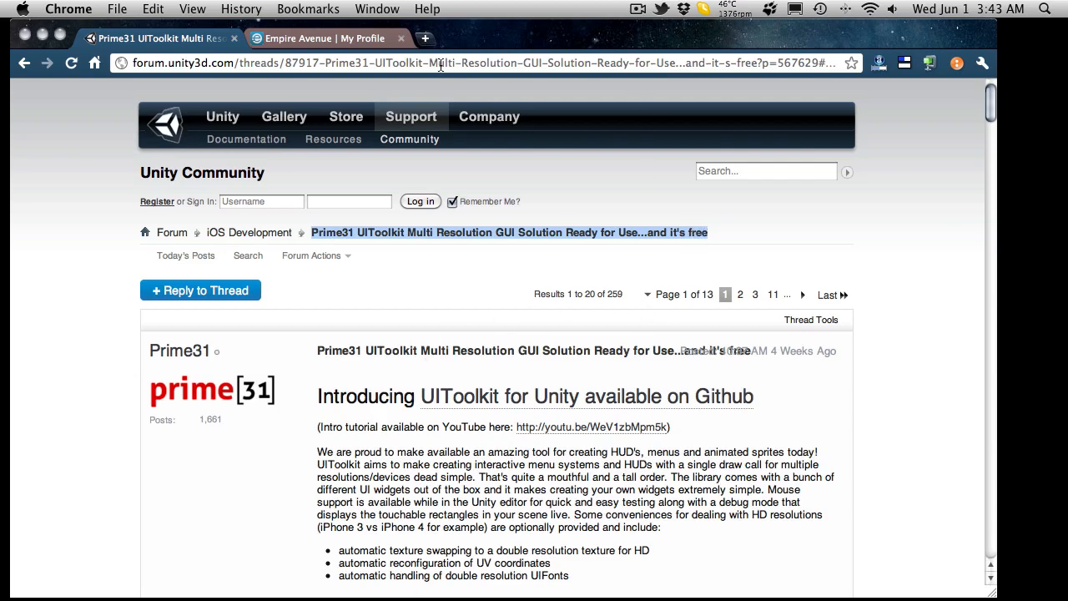
mouse_move(278, 314)
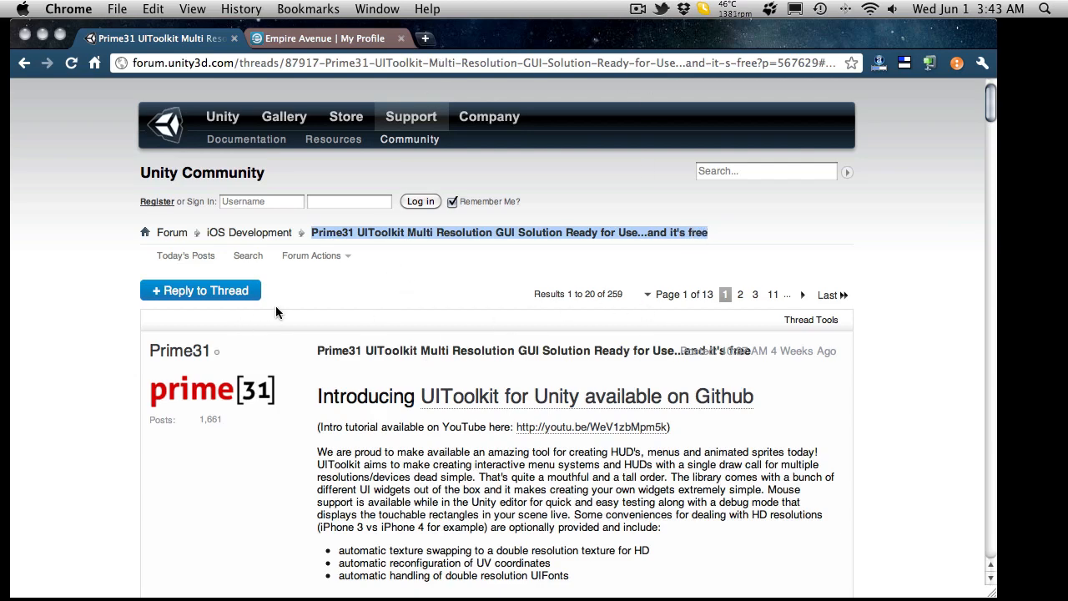
Step: Browse the Unity forum thread about UIToolkit and jump to its last page
scroll("down", 3)
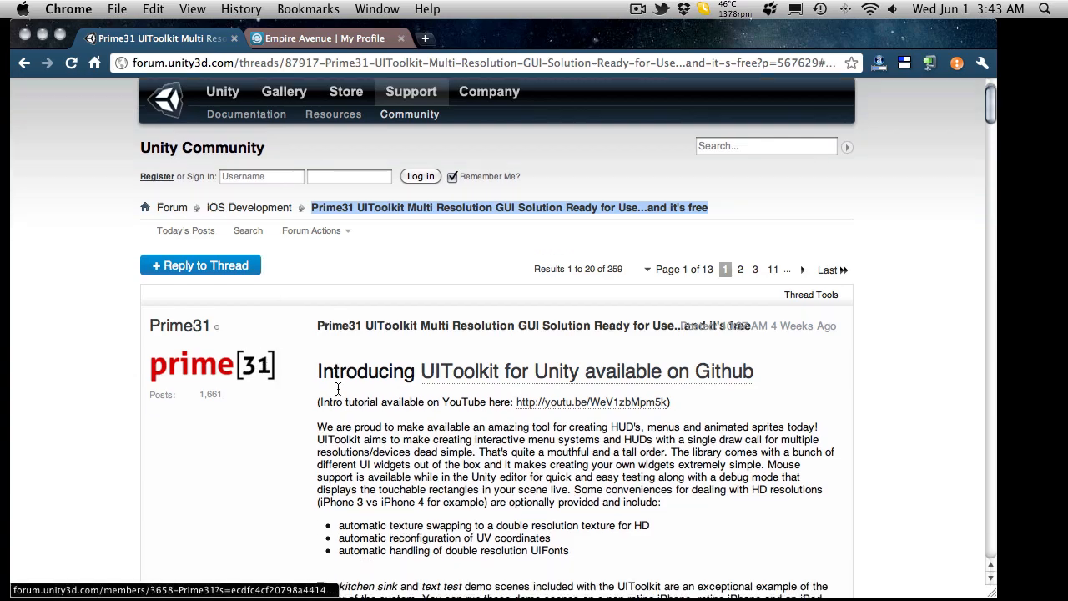
scroll("down", 3)
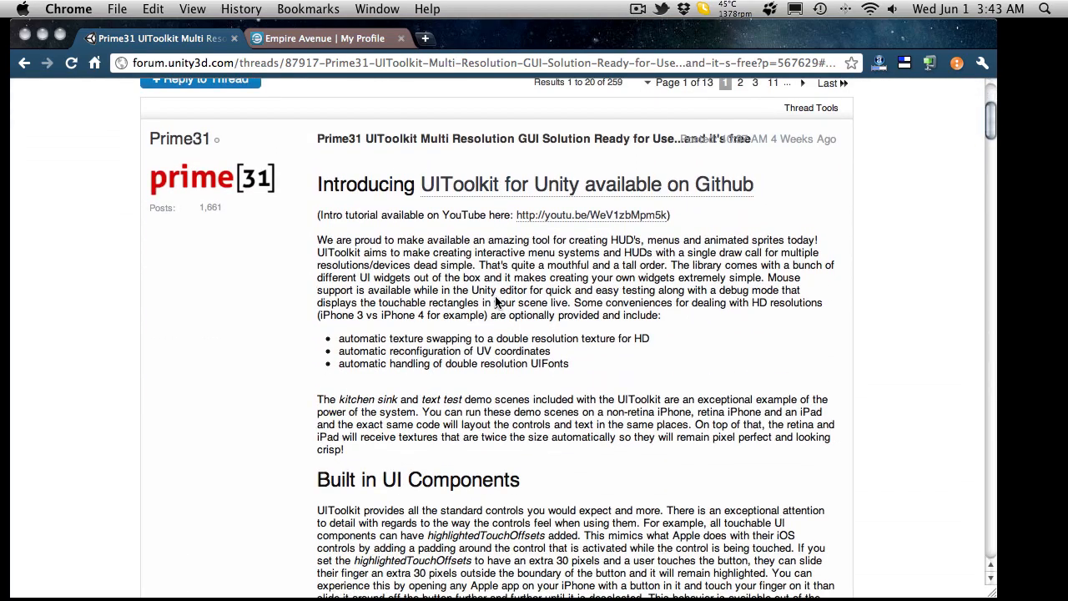
scroll("down", 3)
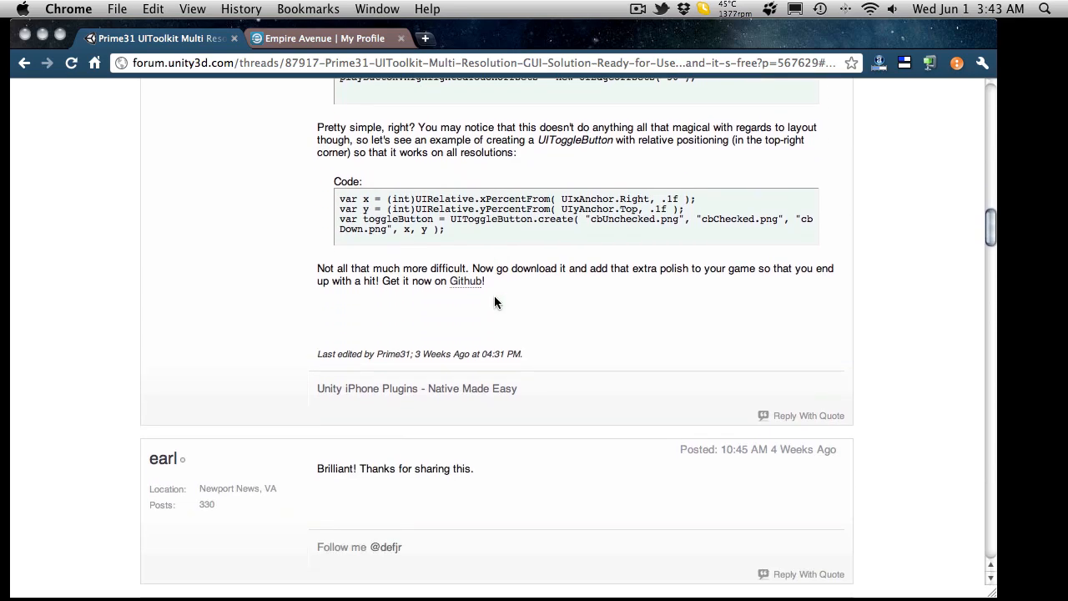
mouse_move(470, 287)
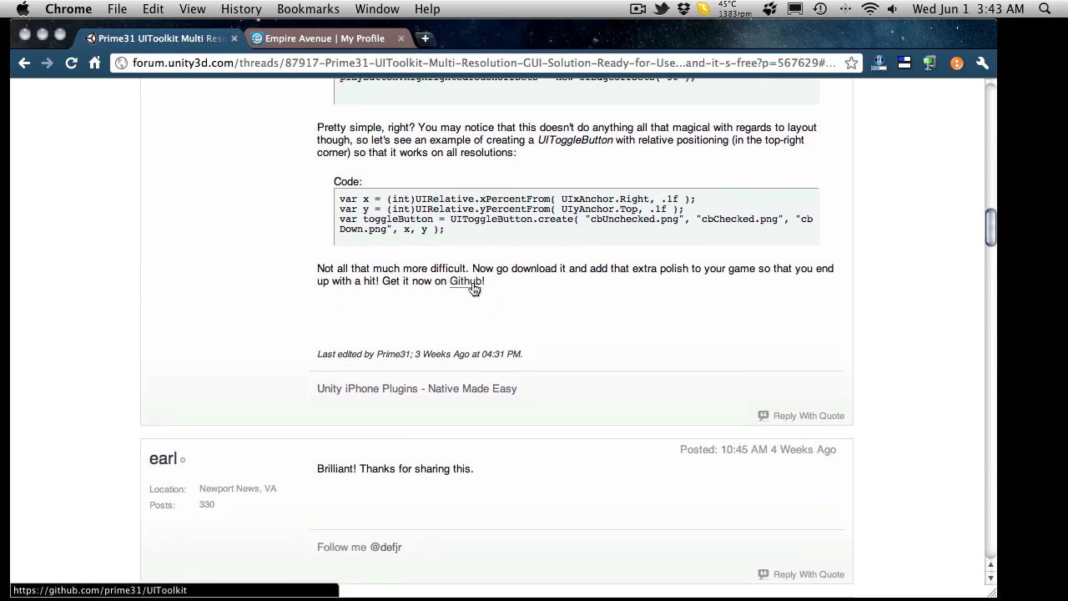
scroll("down", 3)
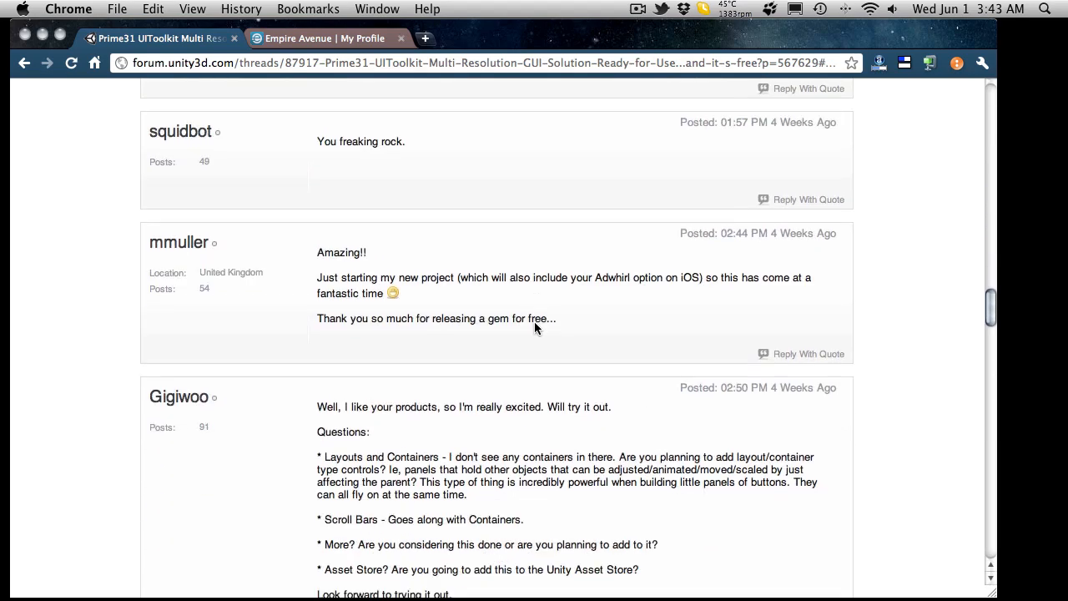
scroll("down", 3)
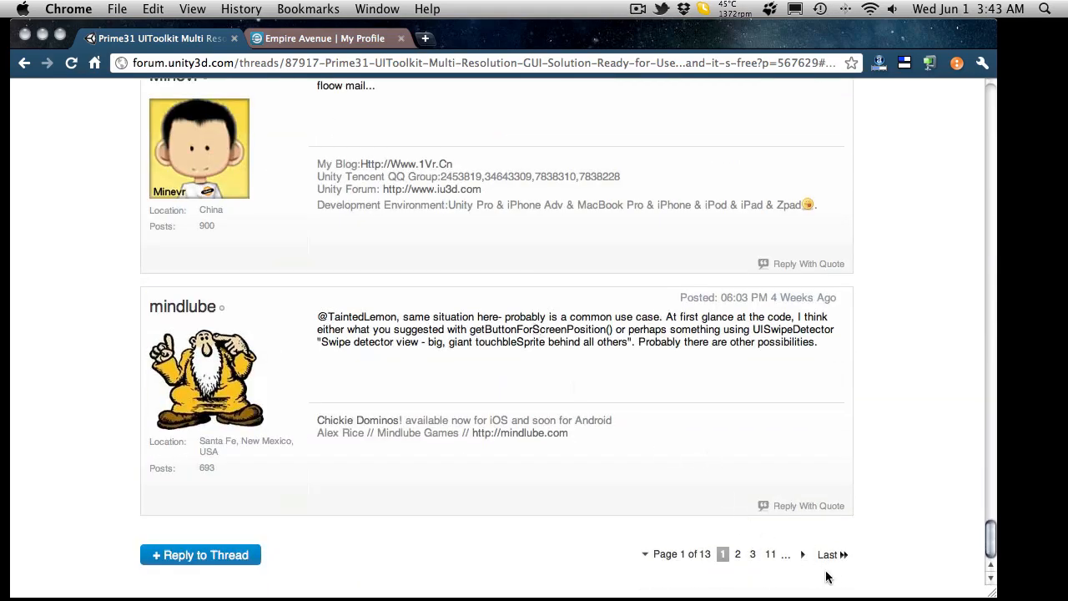
left_click(837, 554)
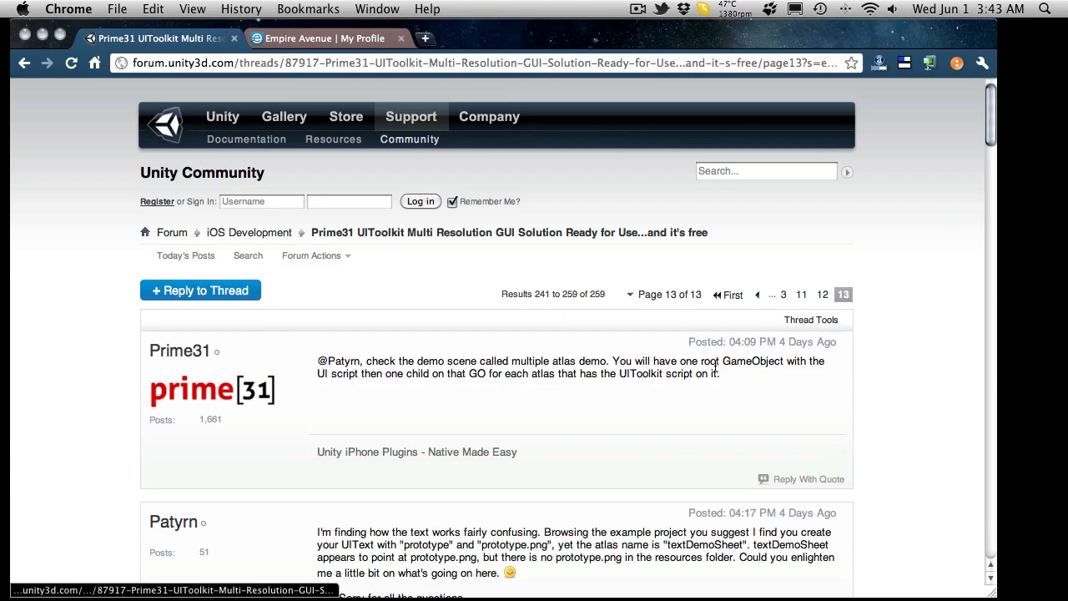
scroll("down", 3)
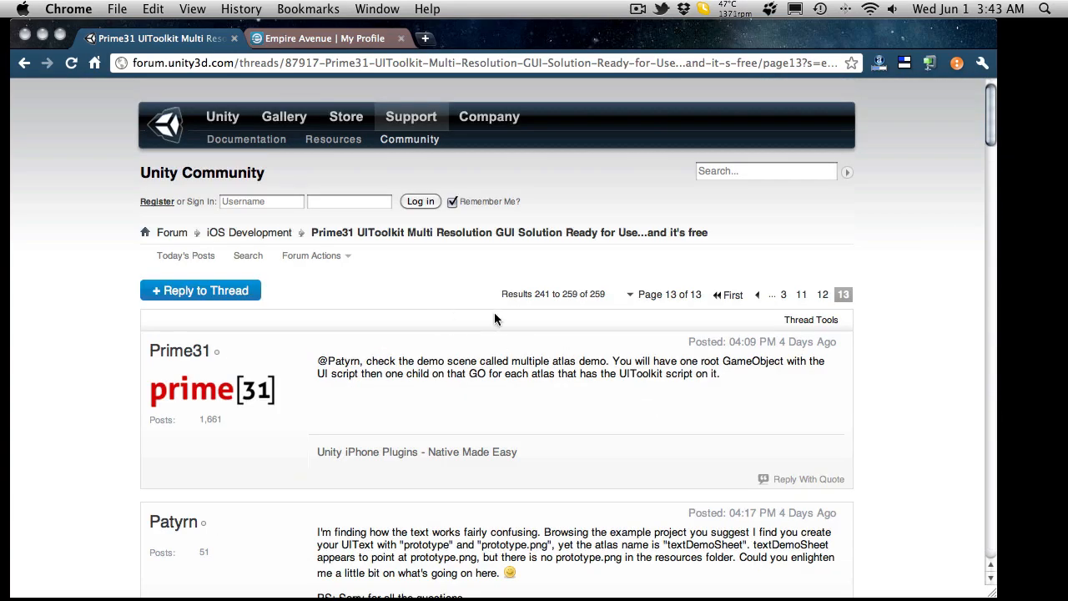
mouse_move(364, 249)
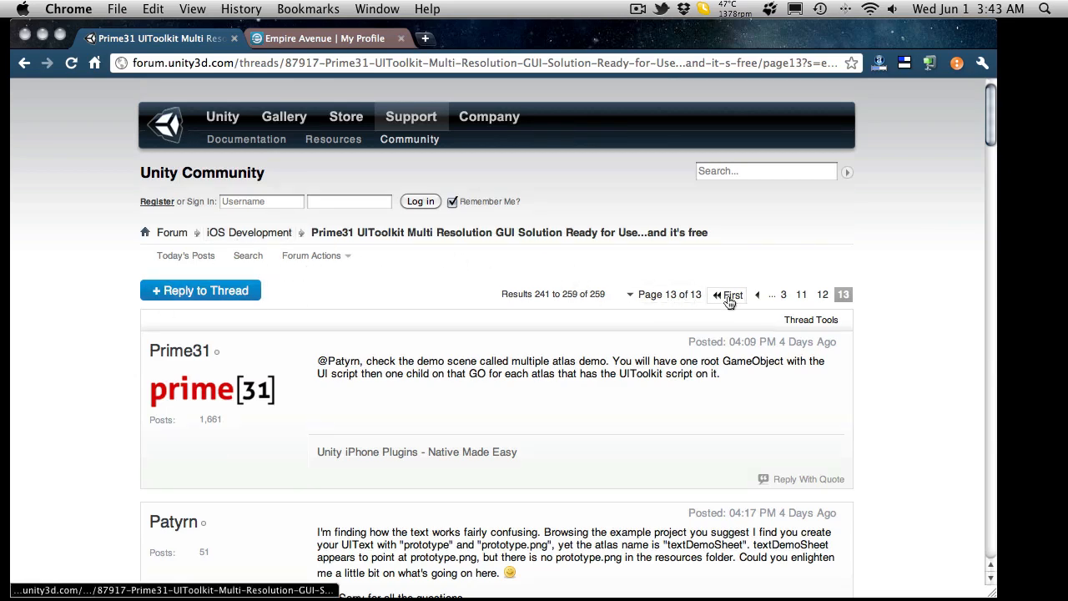
Step: Return to the thread's first page and follow the GitHub link to the prime31 UIToolkit repository
left_click(727, 294)
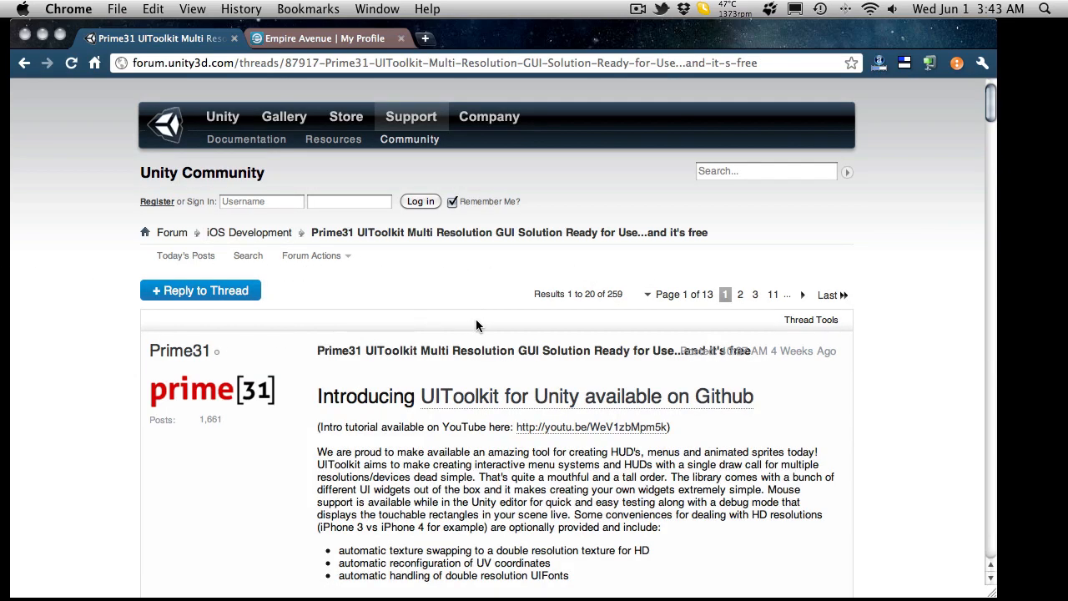
scroll("down", 3)
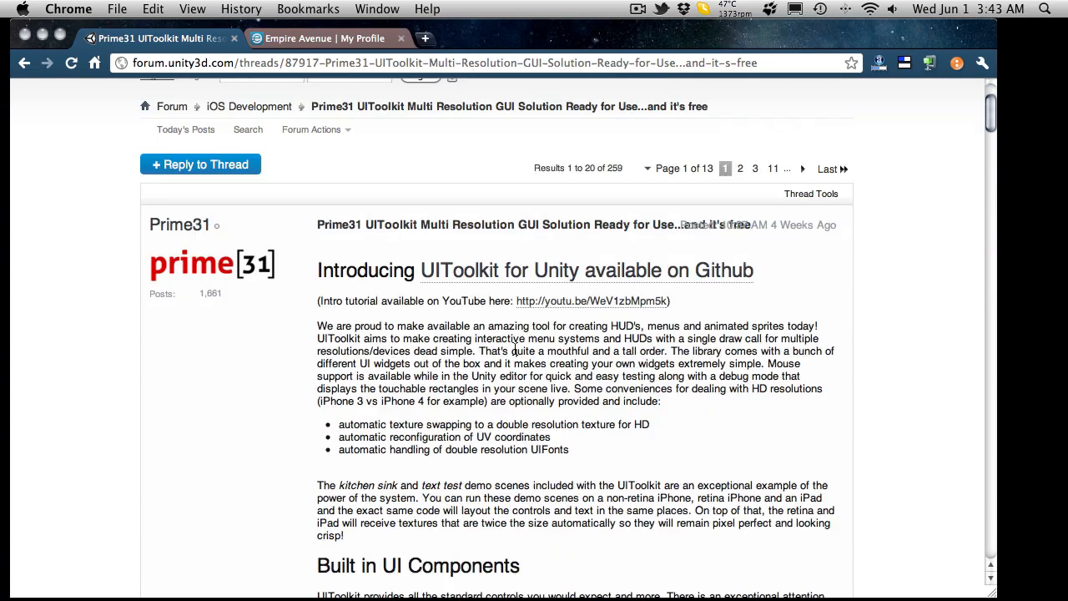
scroll("down", 3)
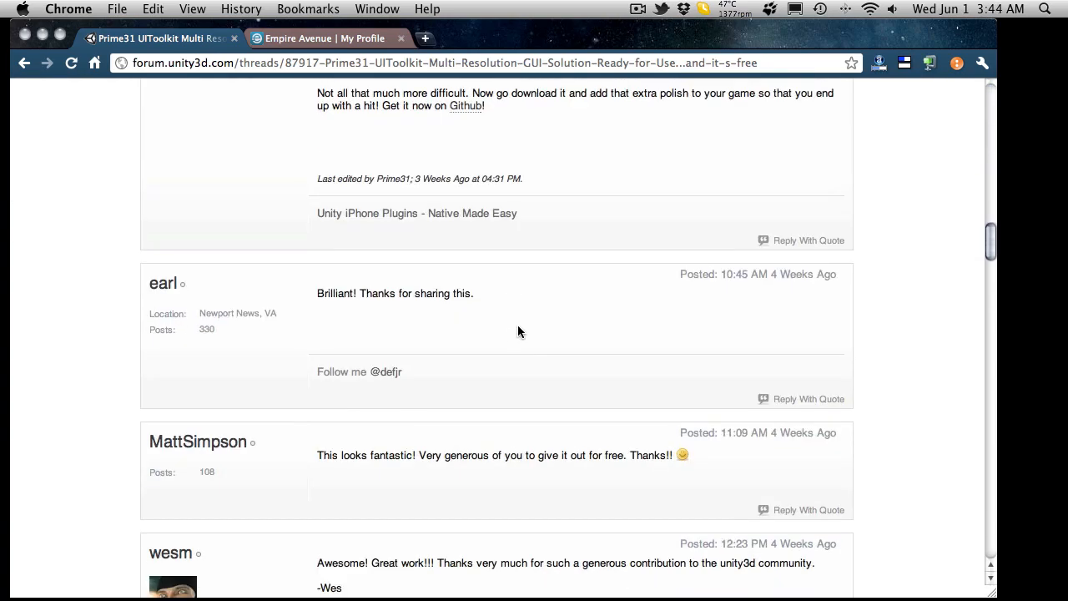
left_click(466, 107)
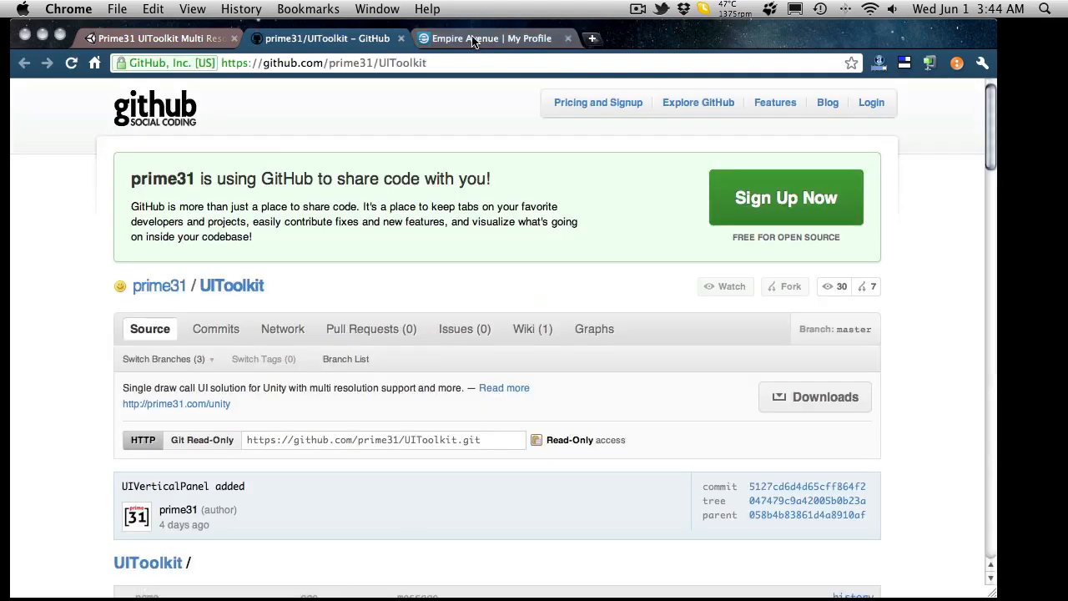
mouse_move(814, 229)
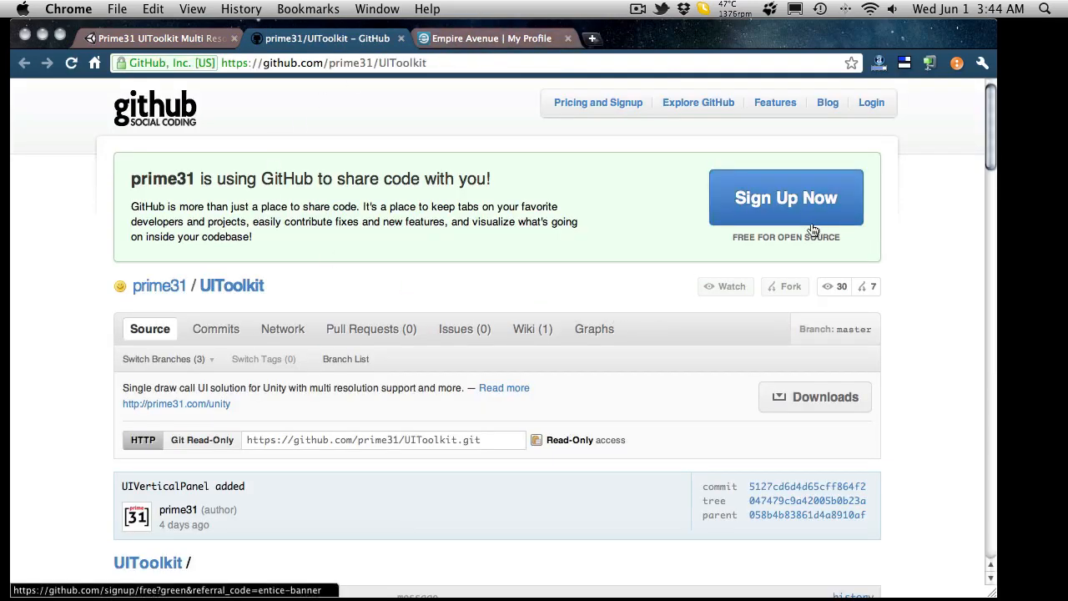
mouse_move(659, 421)
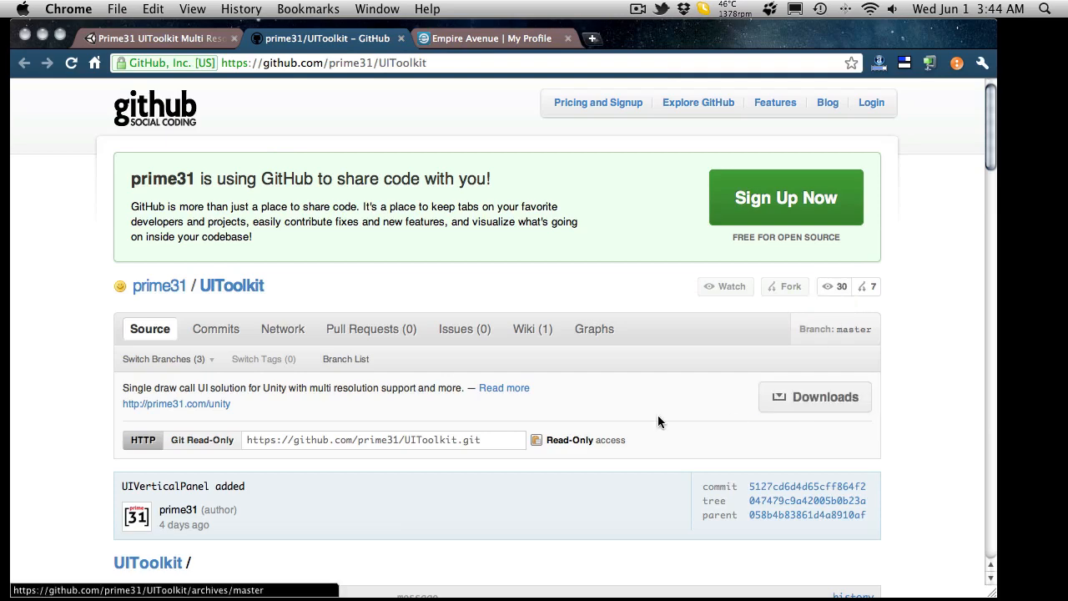
scroll("down", 3)
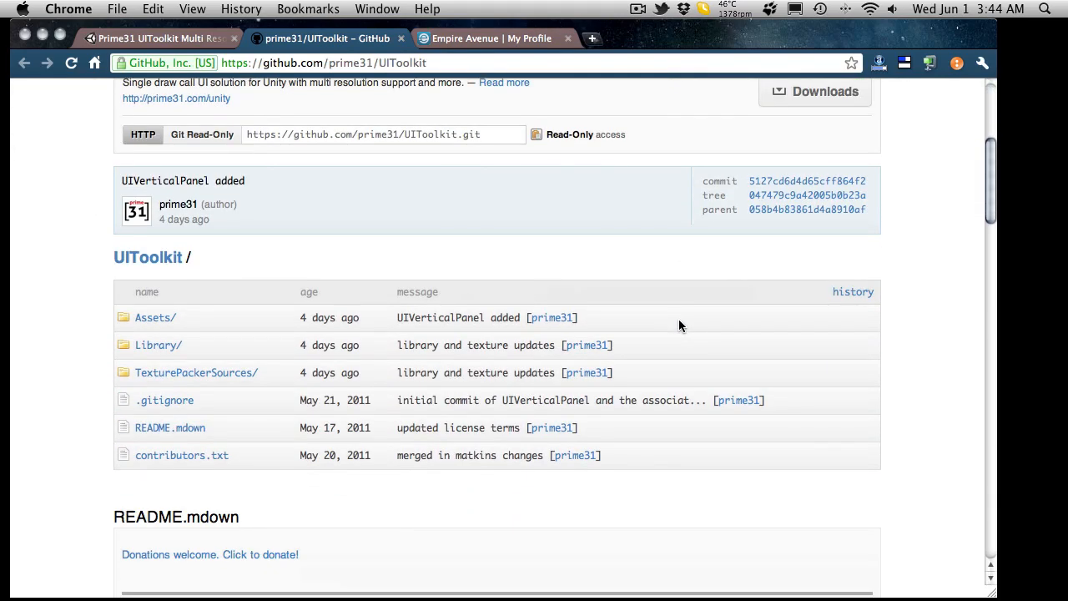
mouse_move(507, 337)
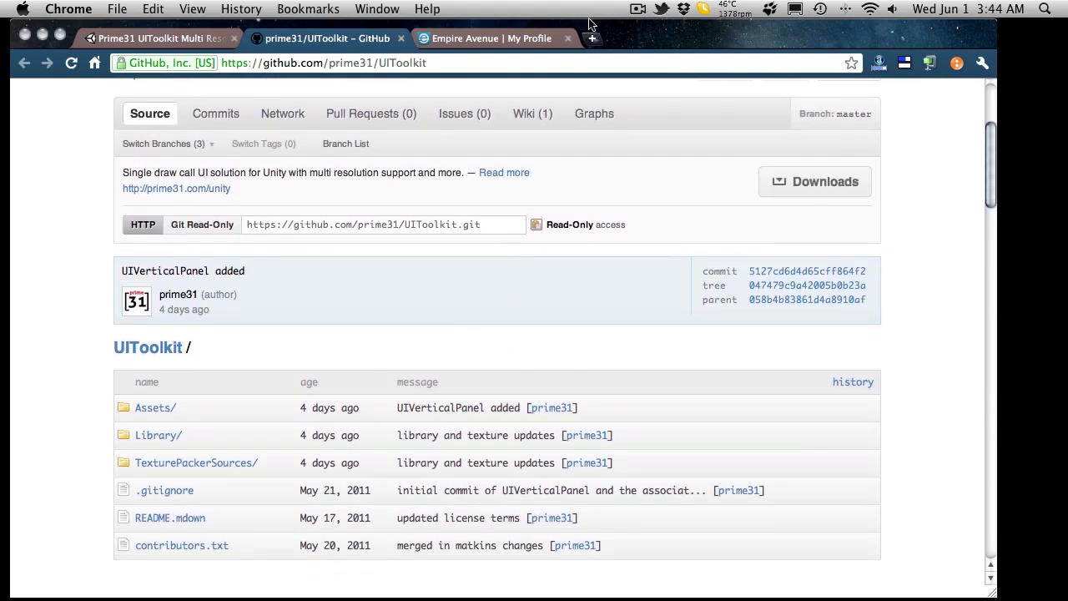
mouse_move(826, 187)
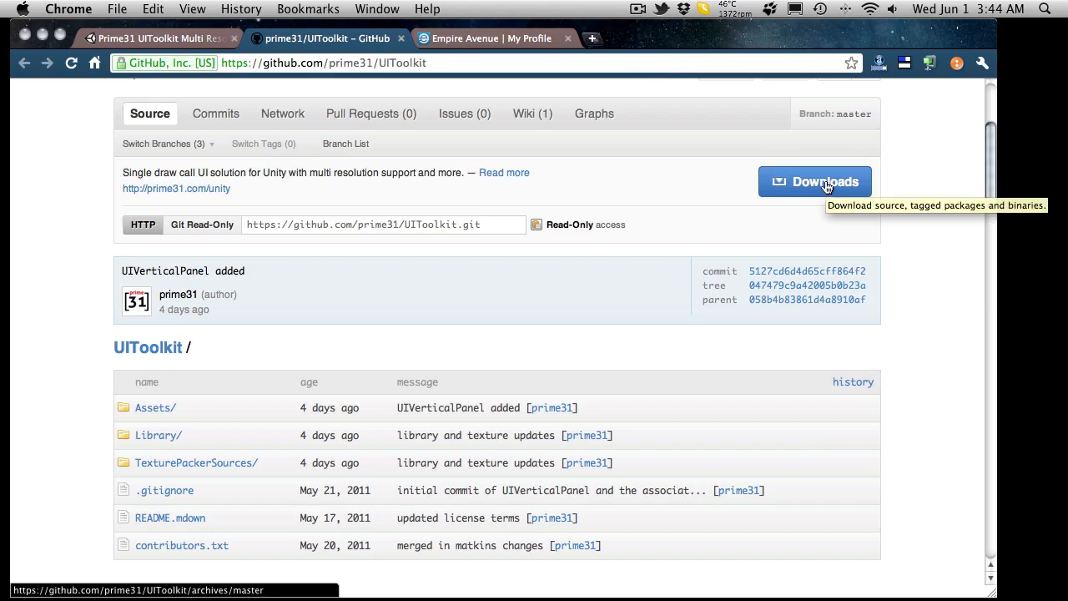
Step: Download the UIToolkit source as a .zip archive saved to the Desktop
left_click(815, 180)
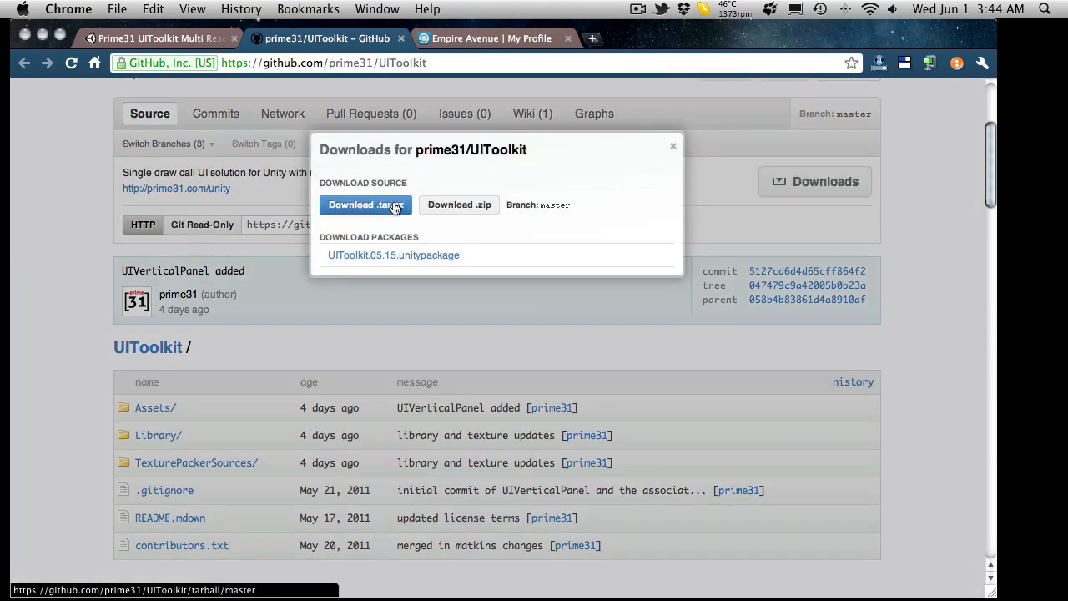
left_click(459, 204)
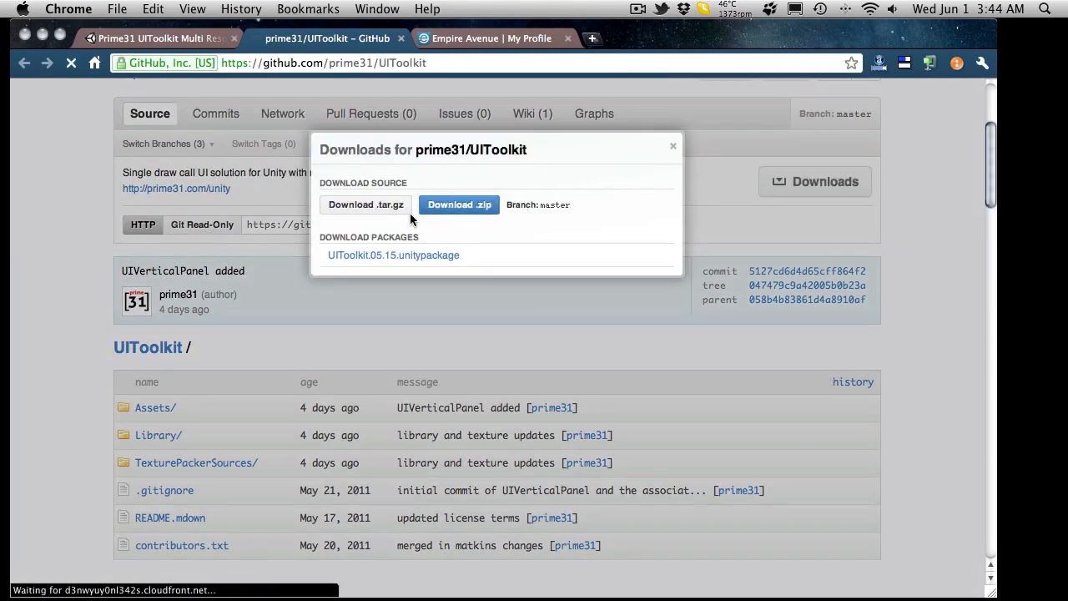
left_click(458, 203)
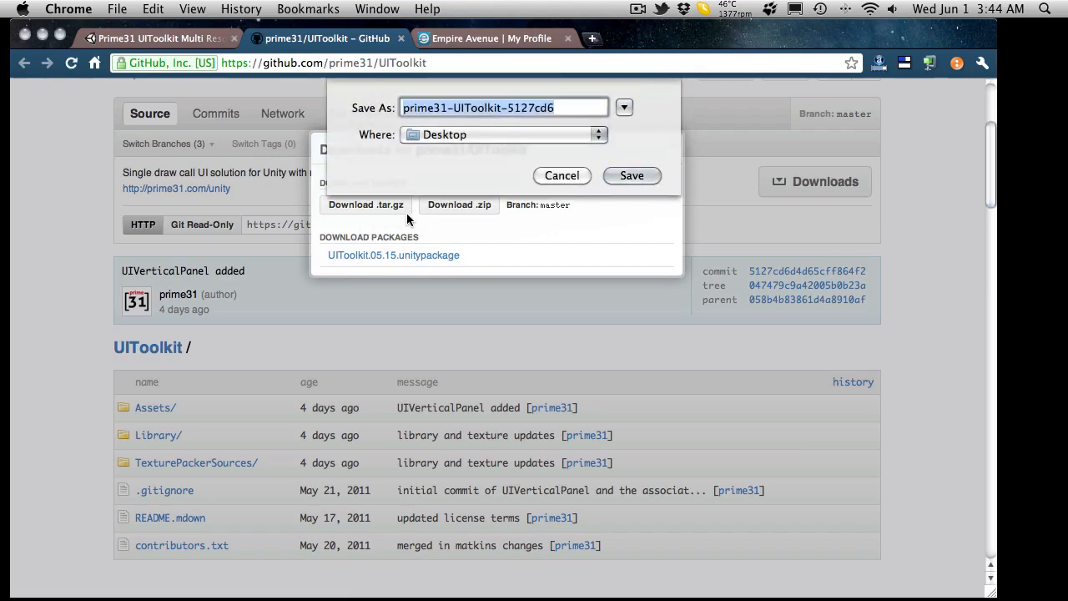
left_click(630, 175)
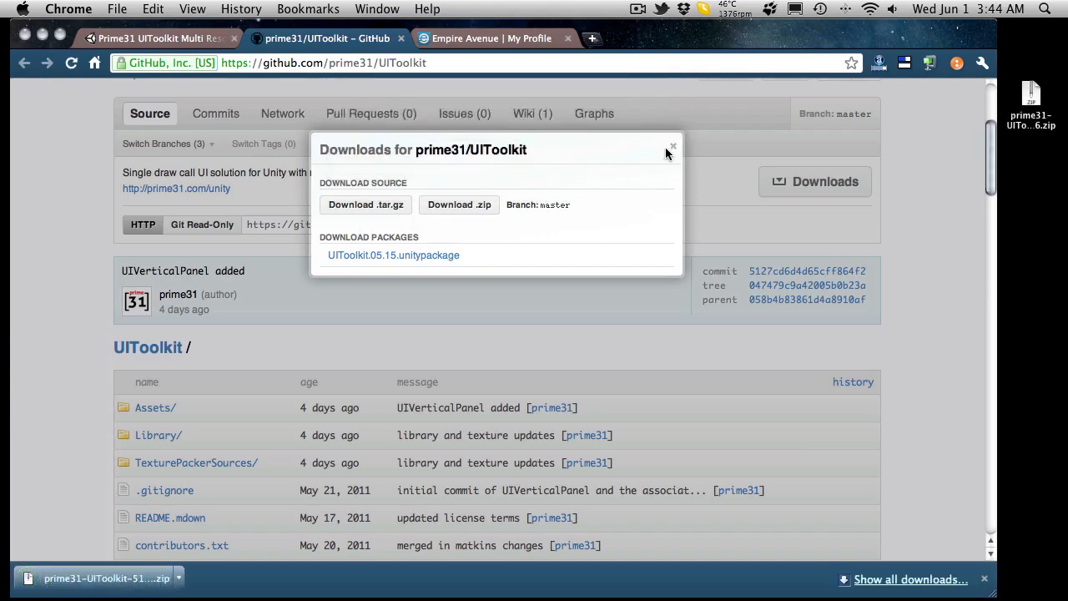
left_click(670, 147)
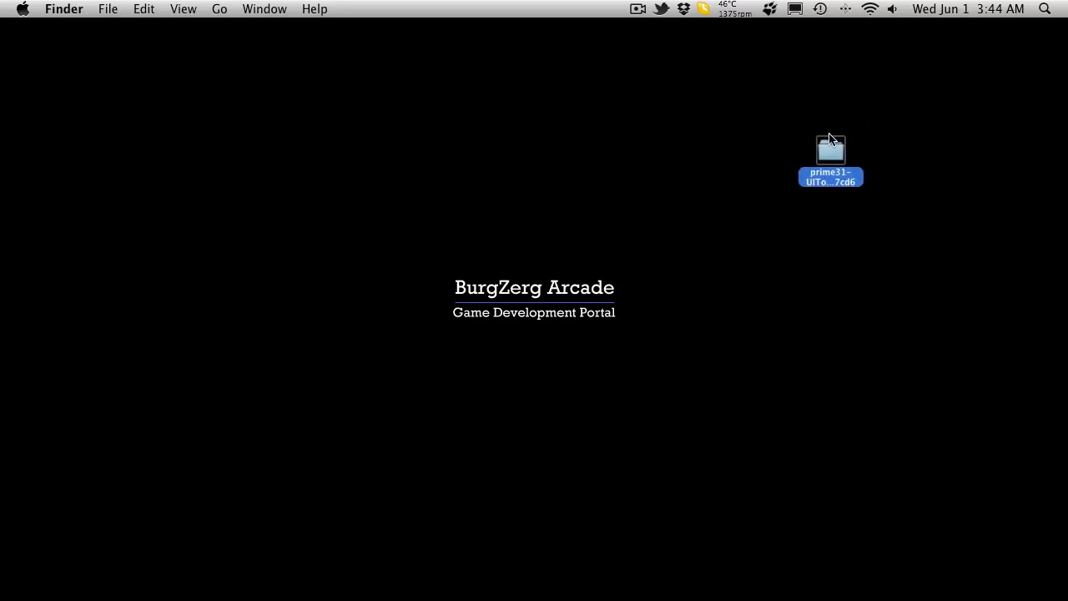
double_click(829, 148)
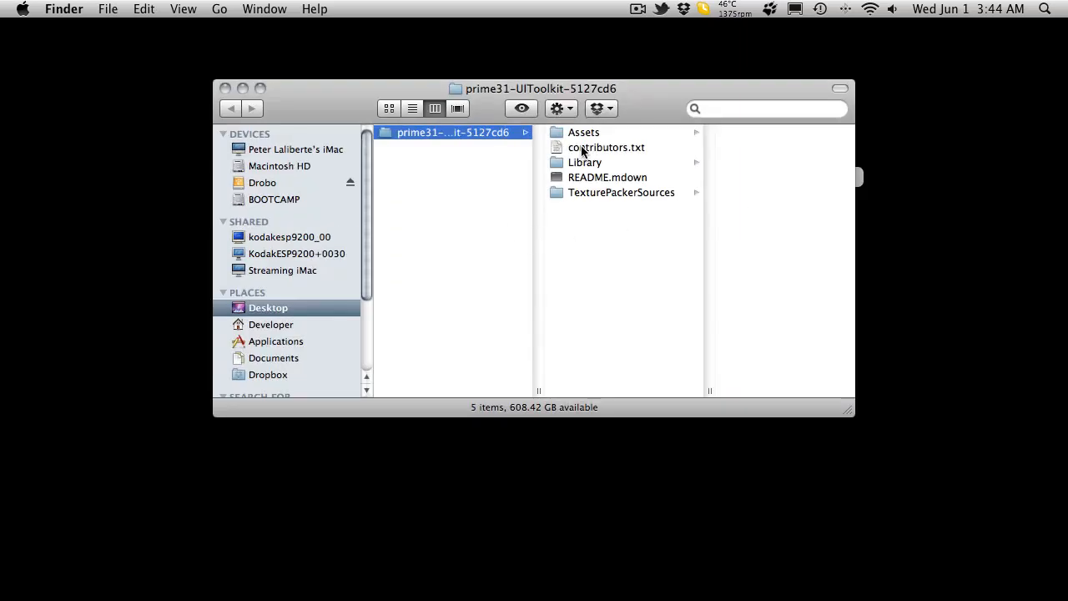
mouse_move(599, 200)
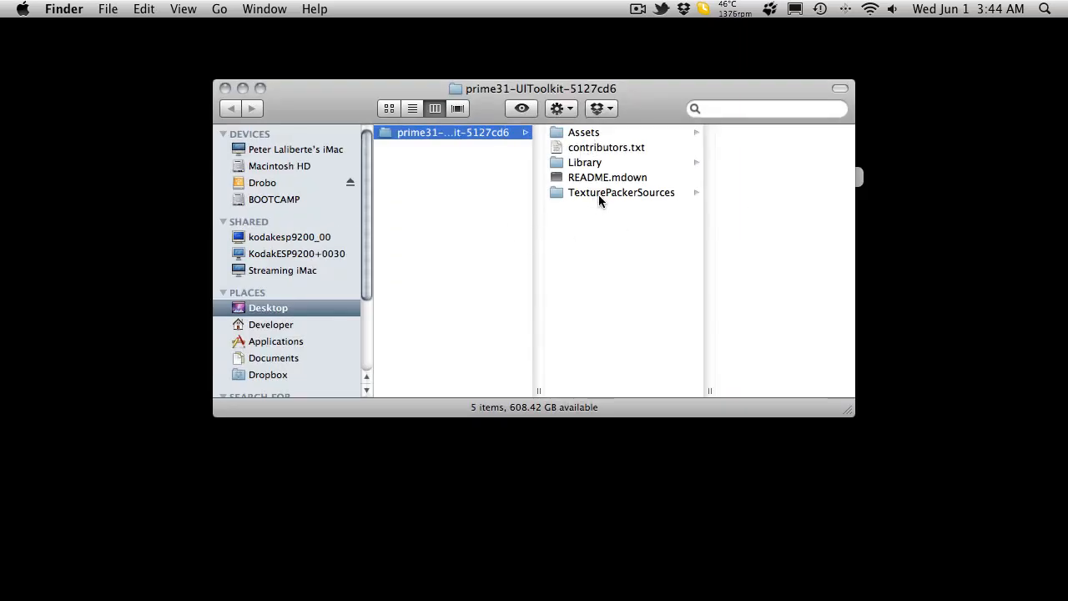
left_click(583, 132)
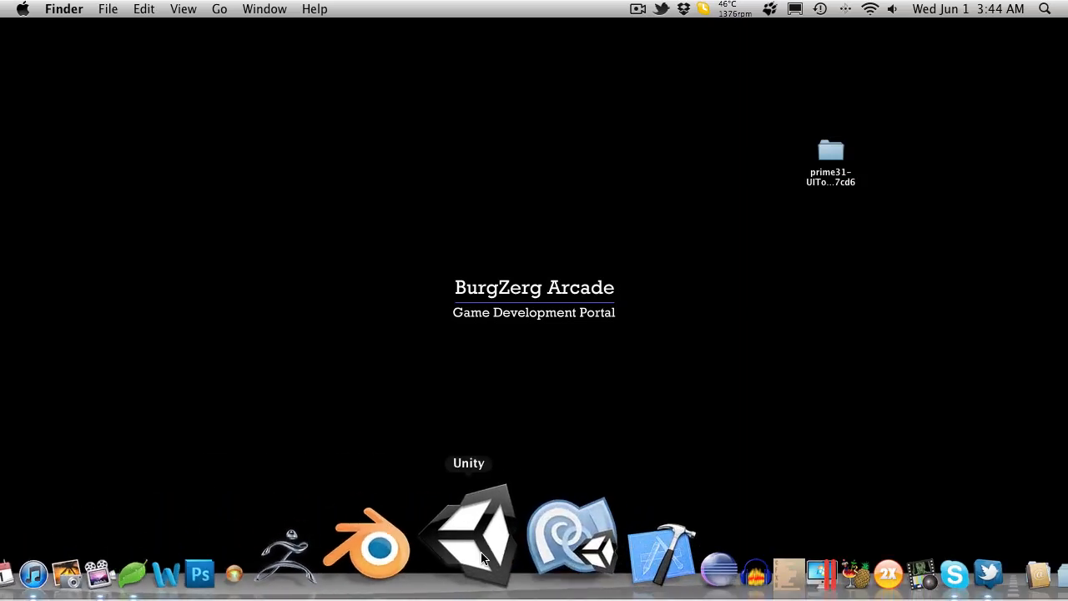
Step: Launch Unity and open the prime31-UIToolkit folder on the Desktop as the project
left_click(469, 547)
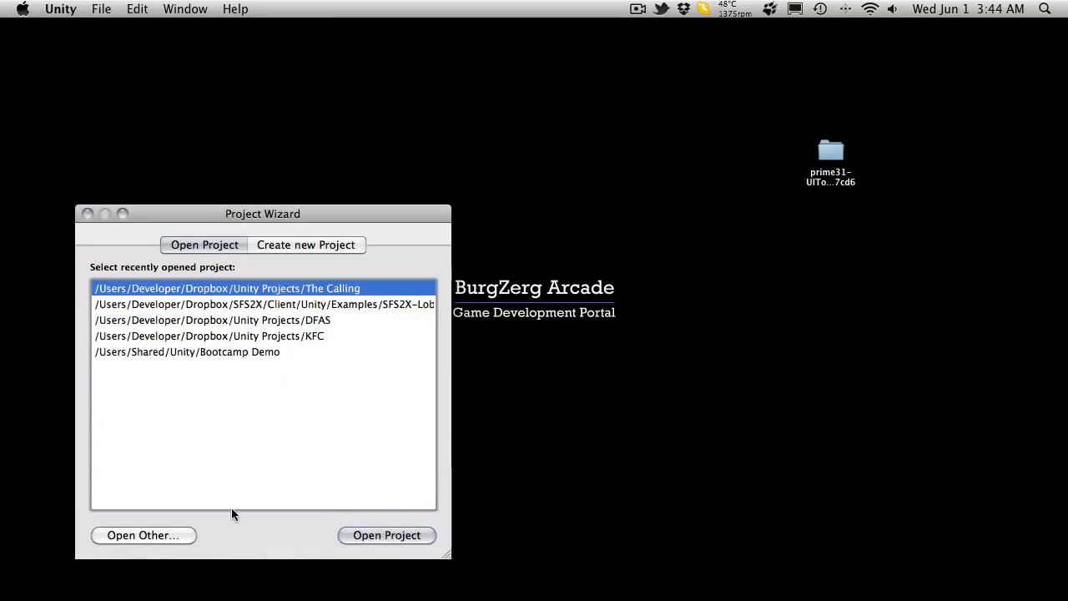
left_click(147, 534)
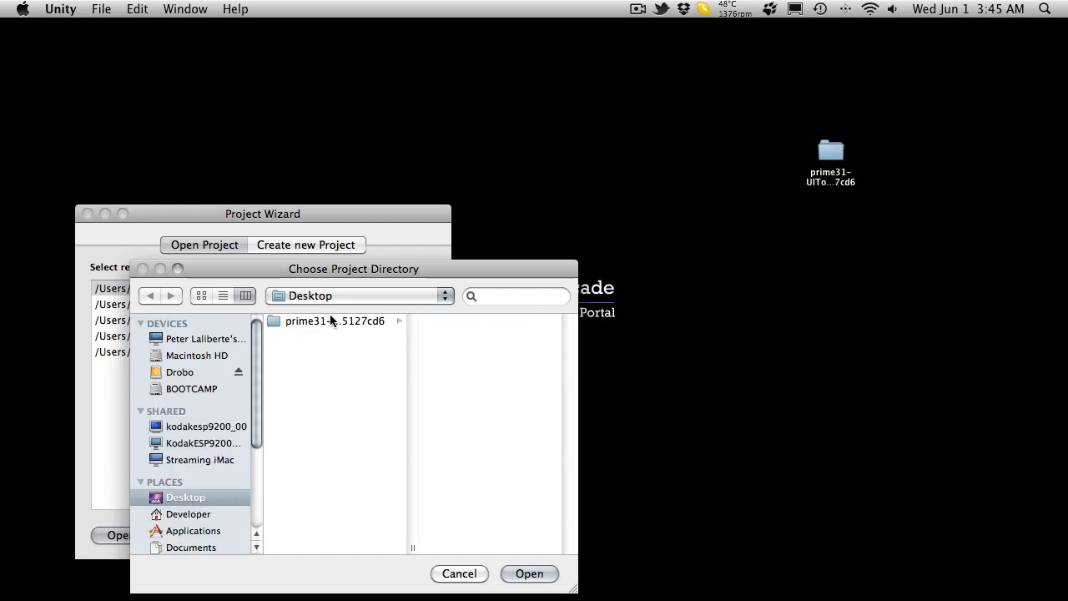
double_click(334, 320)
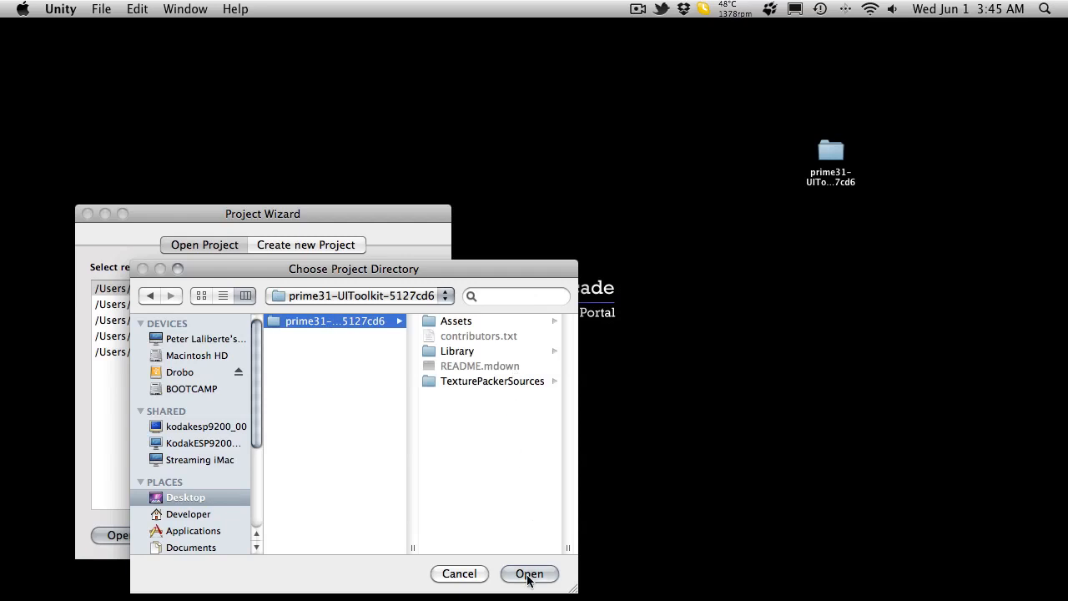
left_click(530, 574)
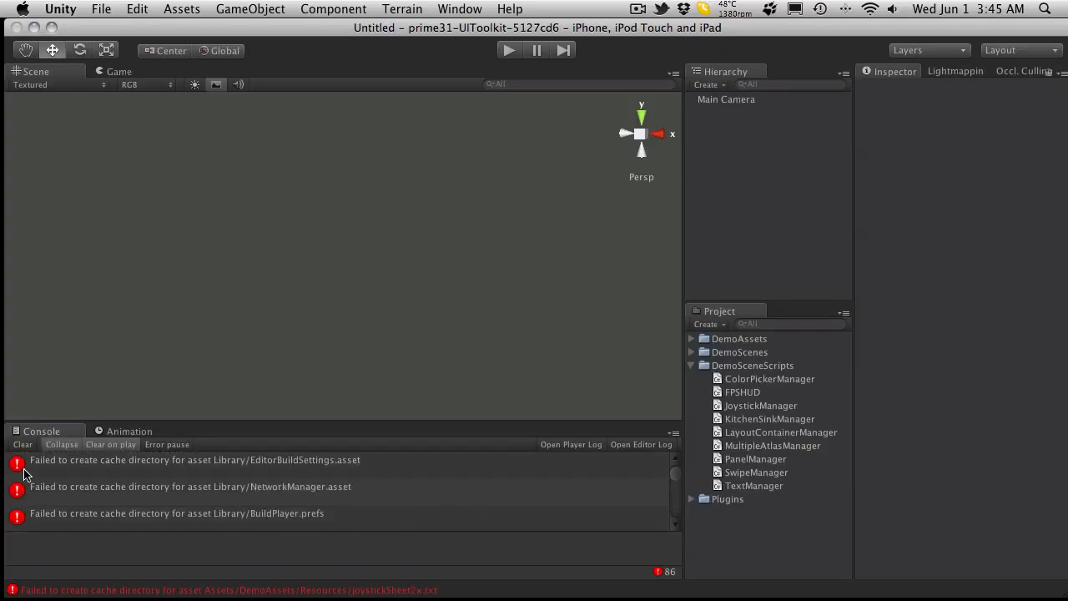
mouse_move(650, 590)
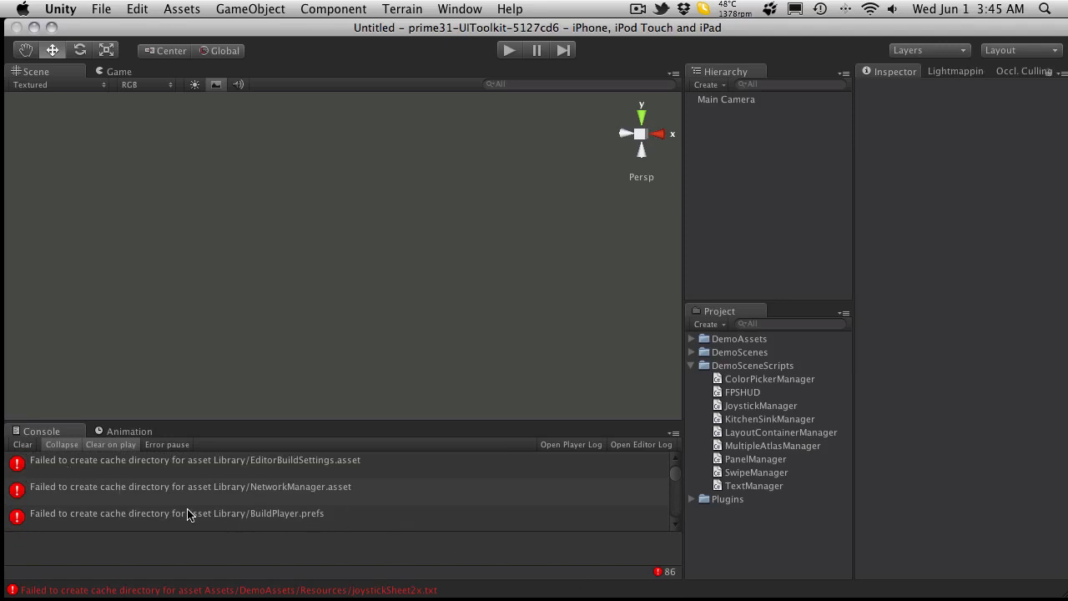
mouse_move(35, 475)
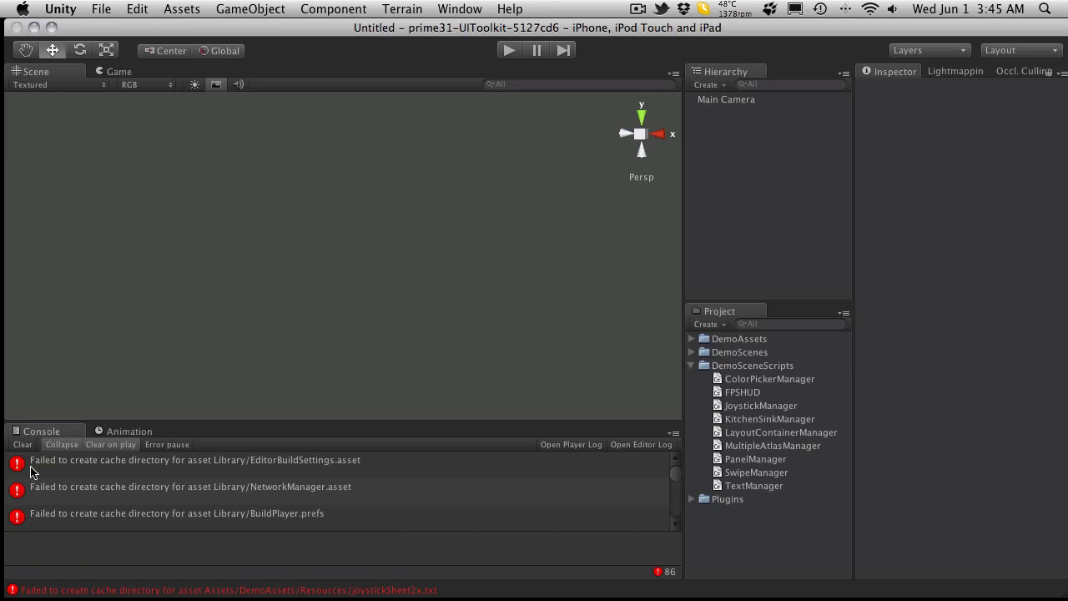
Step: Clear the cache errors from the Console and briefly play and stop the empty scene
left_click(23, 444)
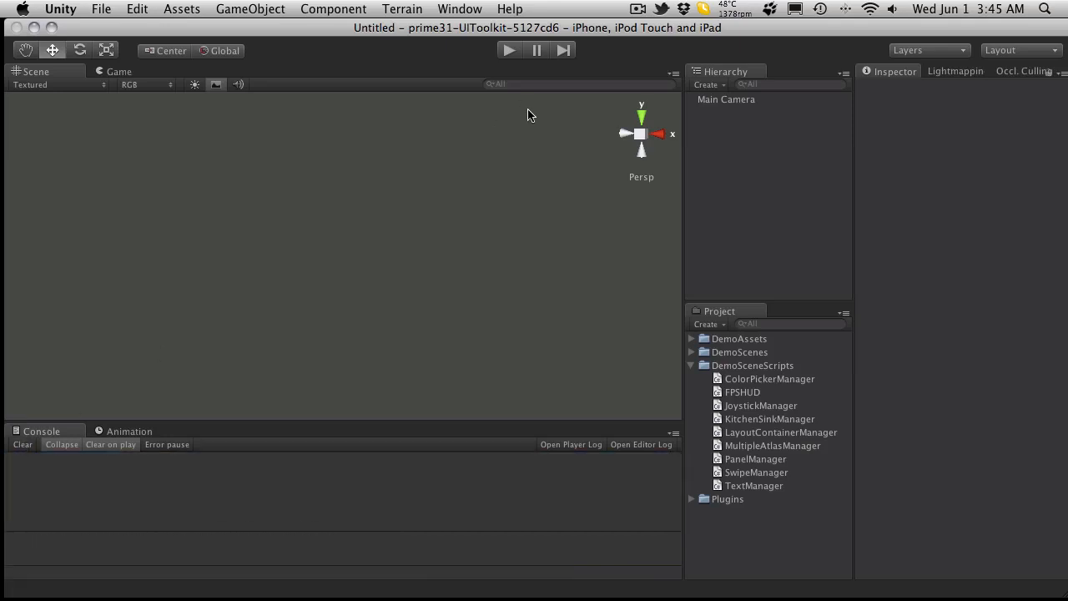
left_click(508, 50)
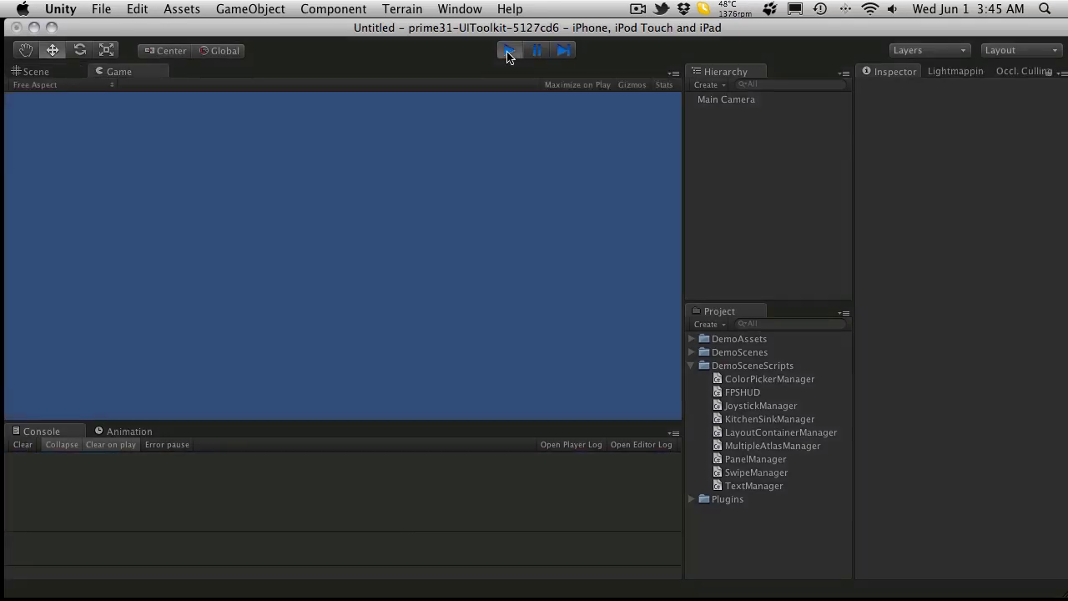
left_click(35, 70)
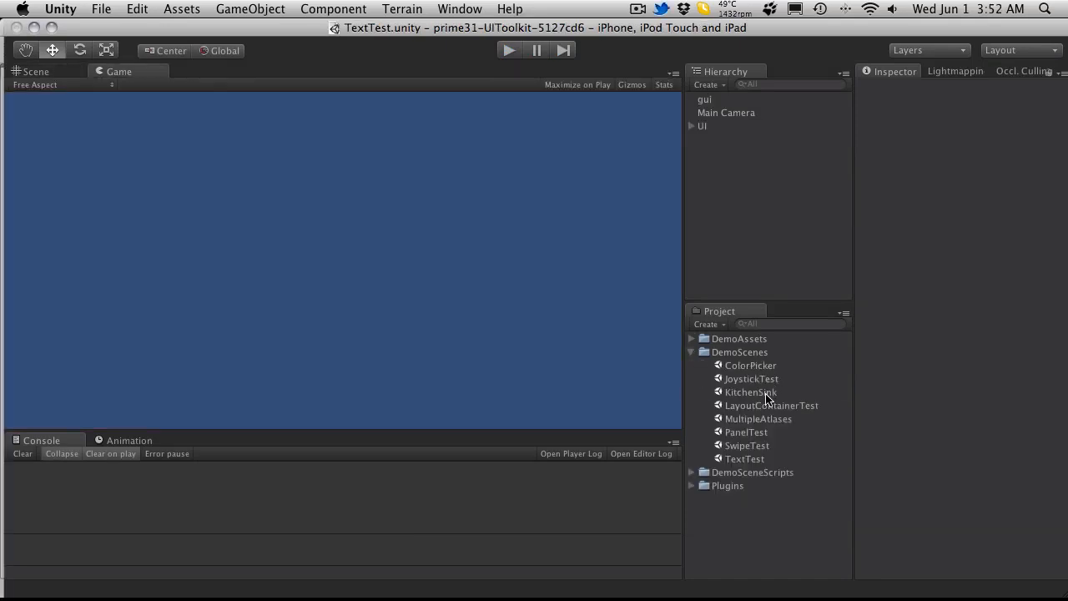
Step: Load the KitchenSink demo scene, play it and turn its round knob control
double_click(750, 392)
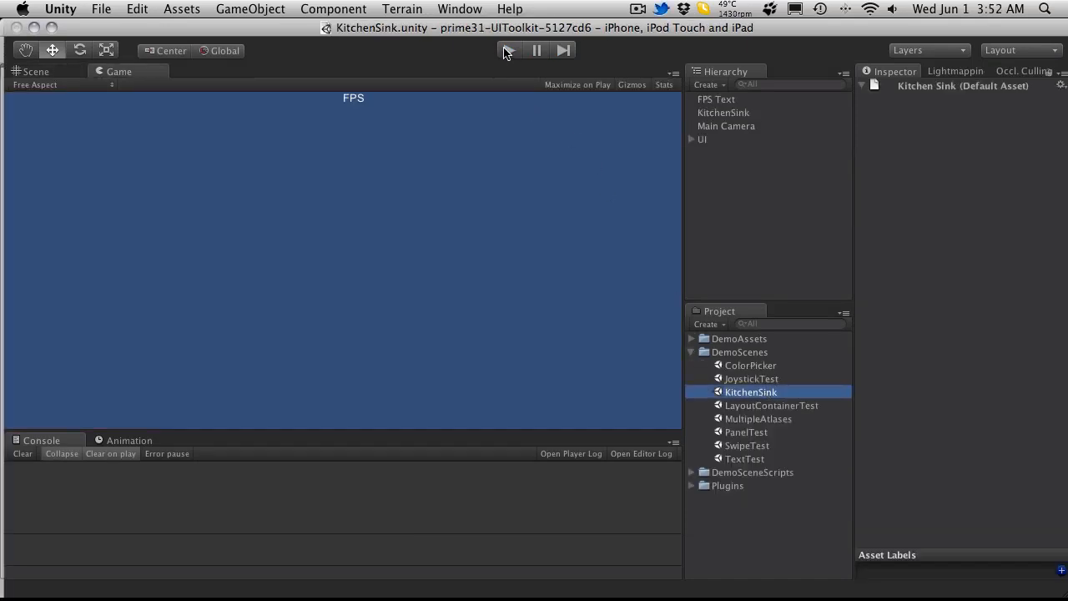
left_click(500, 50)
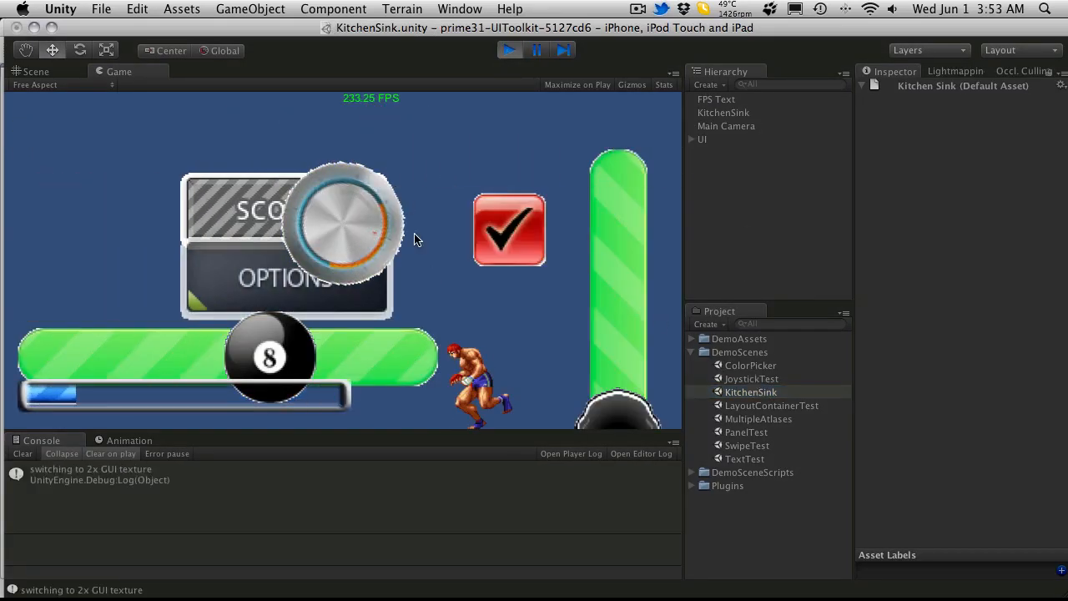
left_click_drag(358, 225, 342, 267)
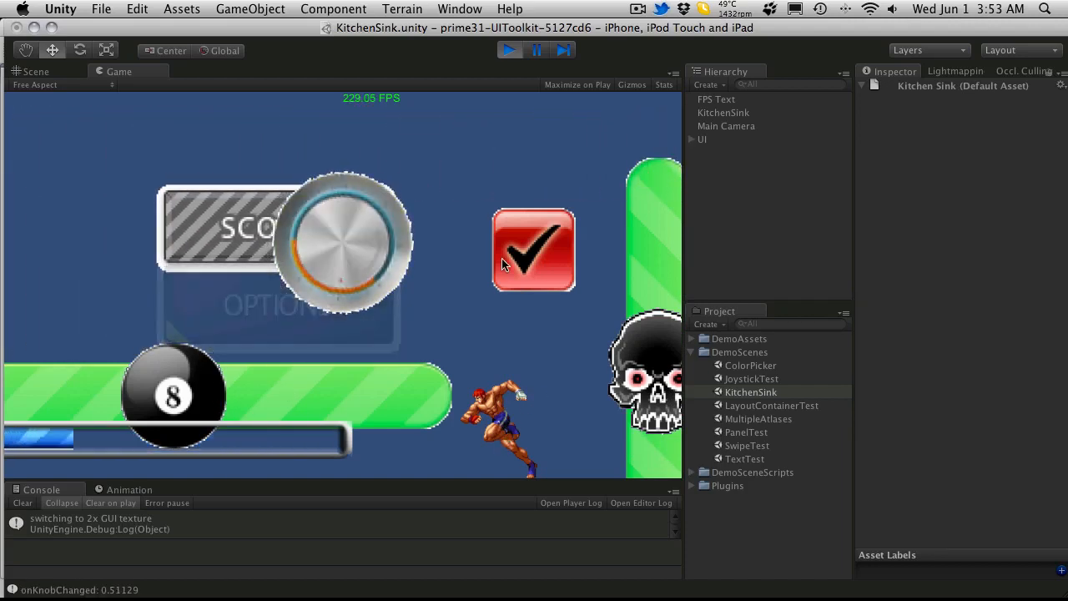
Step: Stop the demo, set the Game view aspect to iPhone Wide (3:2) and play it again
left_click(499, 50)
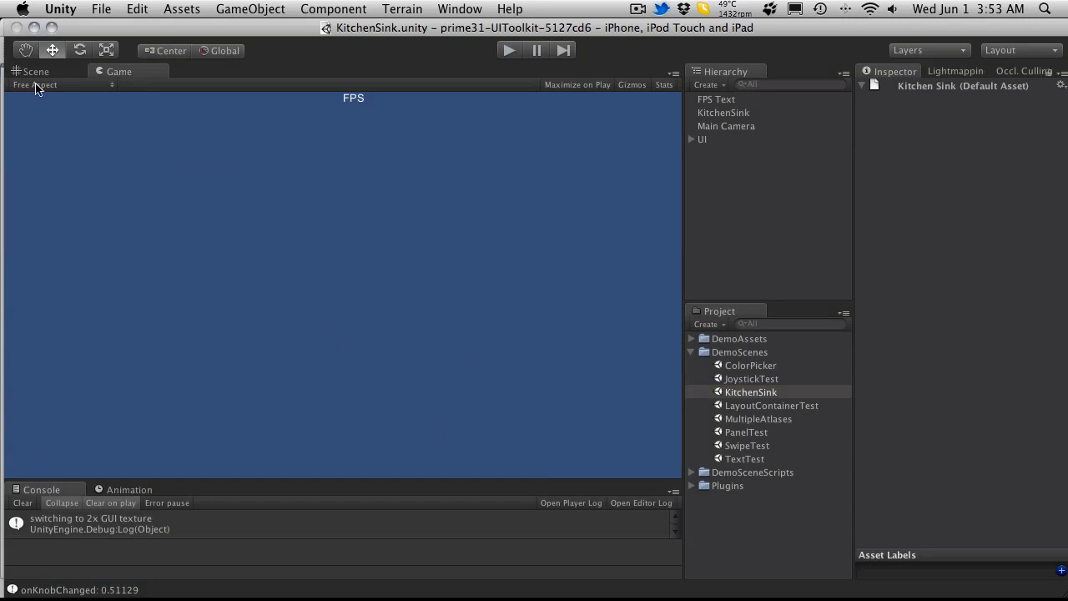
left_click(64, 84)
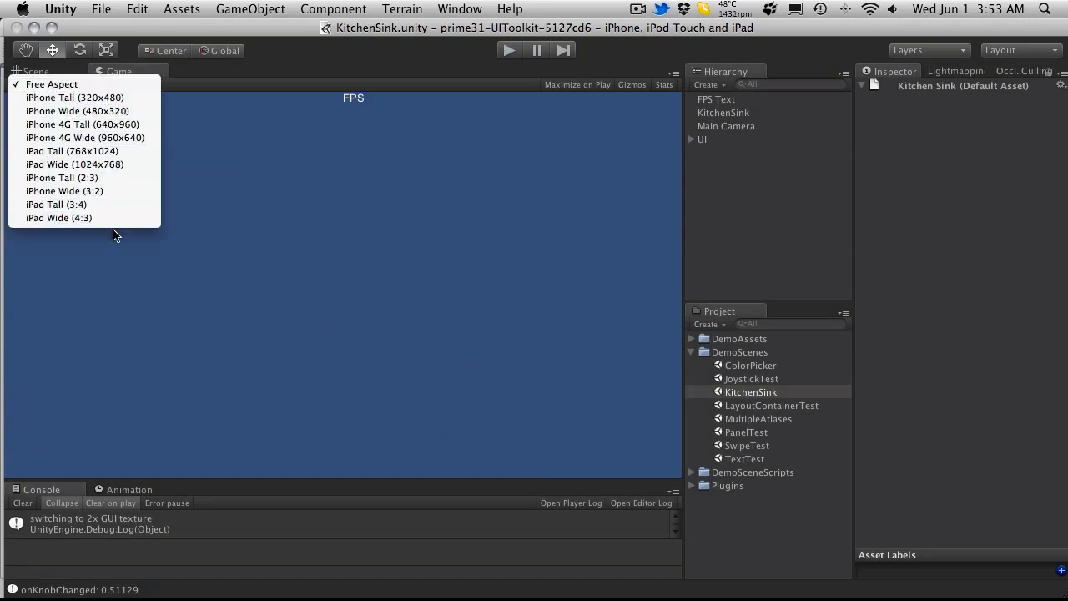
mouse_move(122, 203)
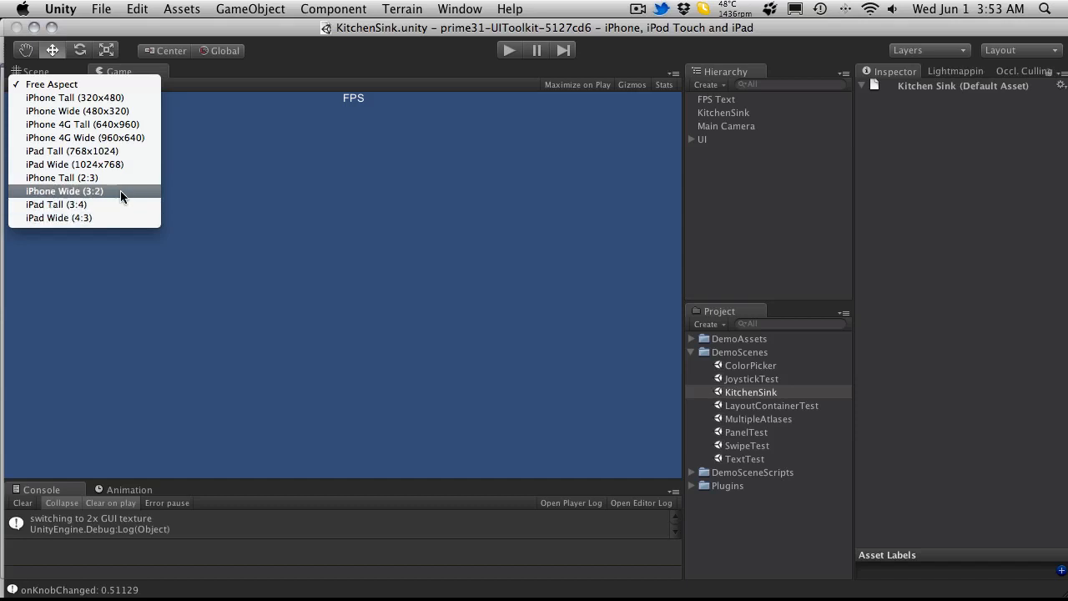
left_click(63, 191)
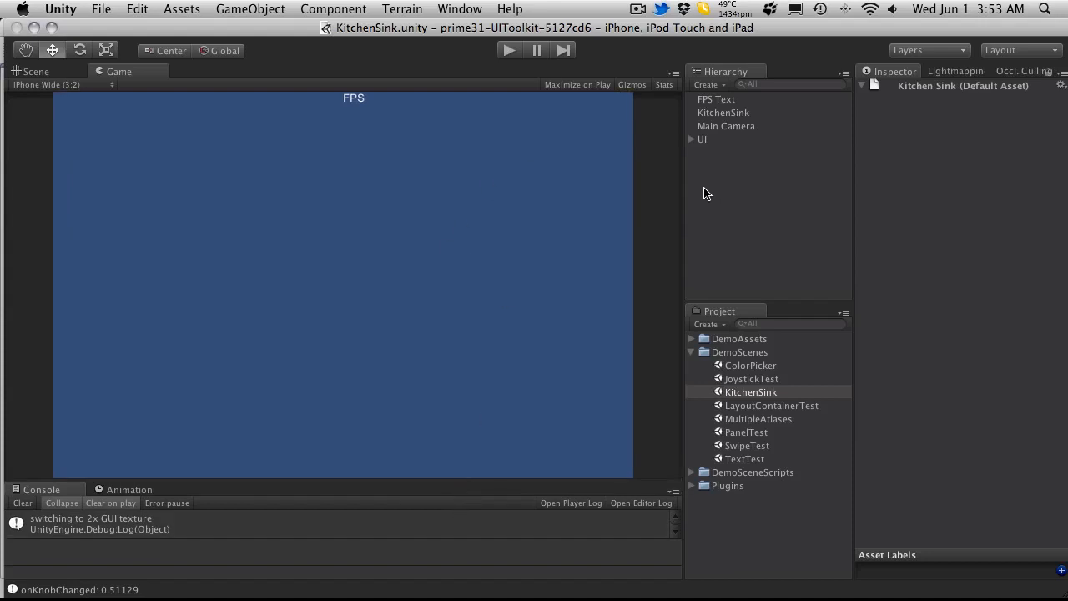
left_click(504, 50)
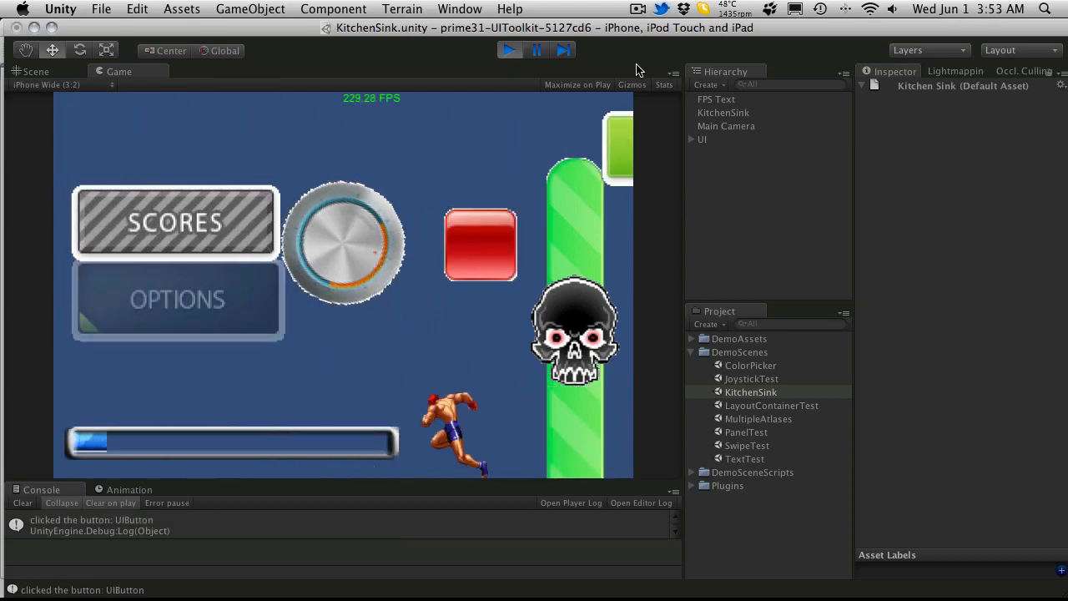
Step: Show the rendering statistics overlay in the Game view, then stop the demo
left_click(664, 83)
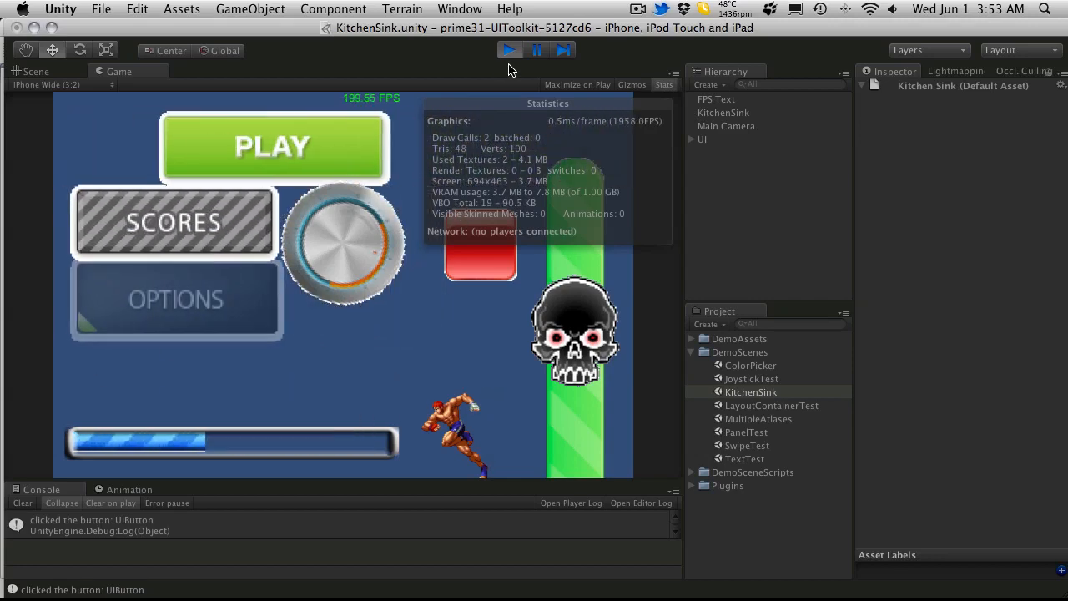
left_click(507, 50)
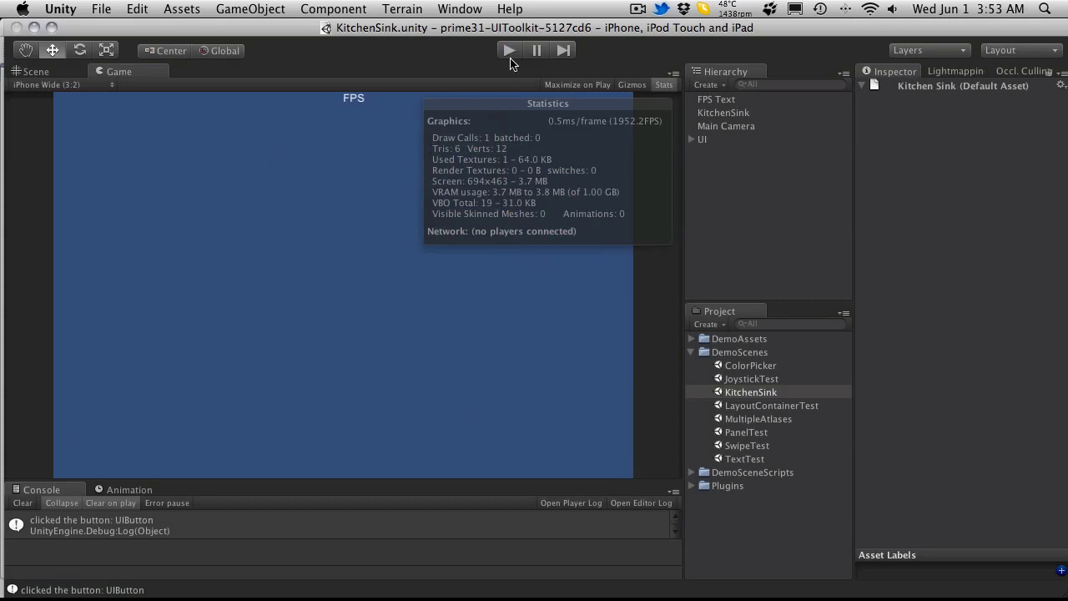
mouse_move(669, 322)
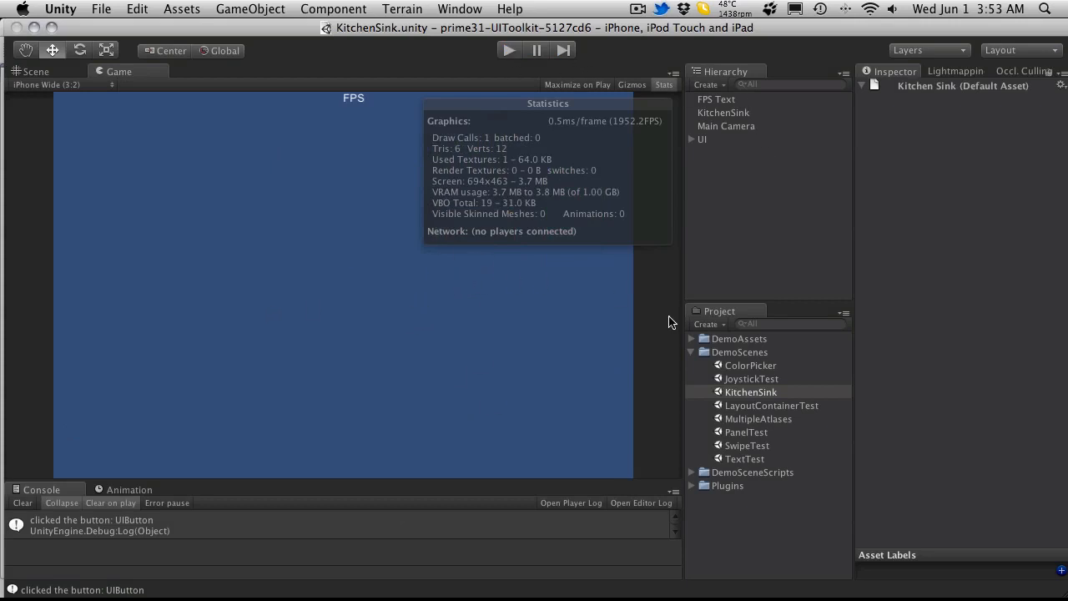
mouse_move(776, 420)
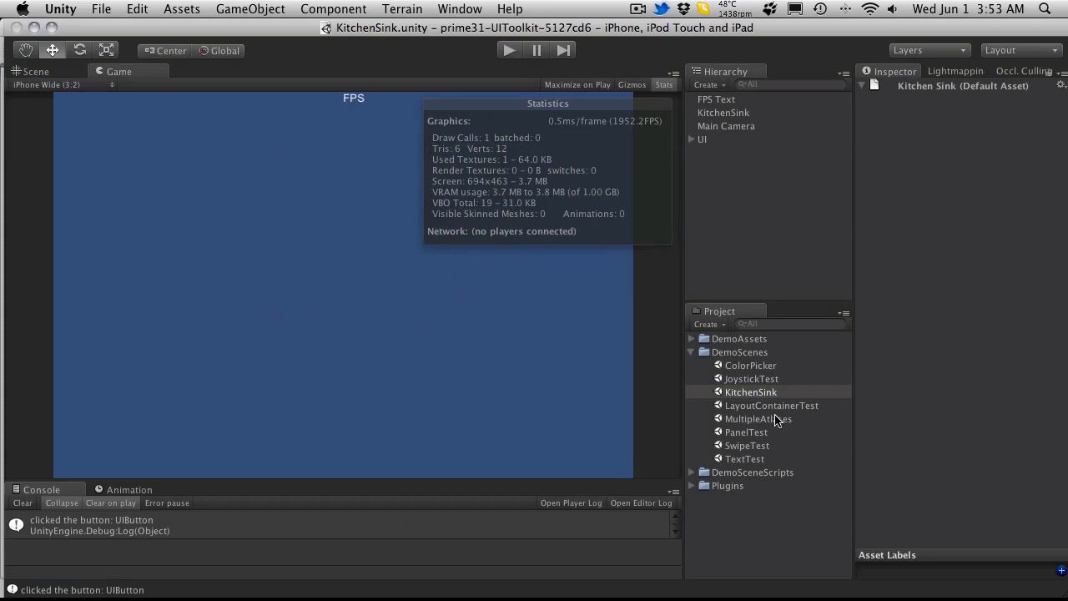
mouse_move(775, 412)
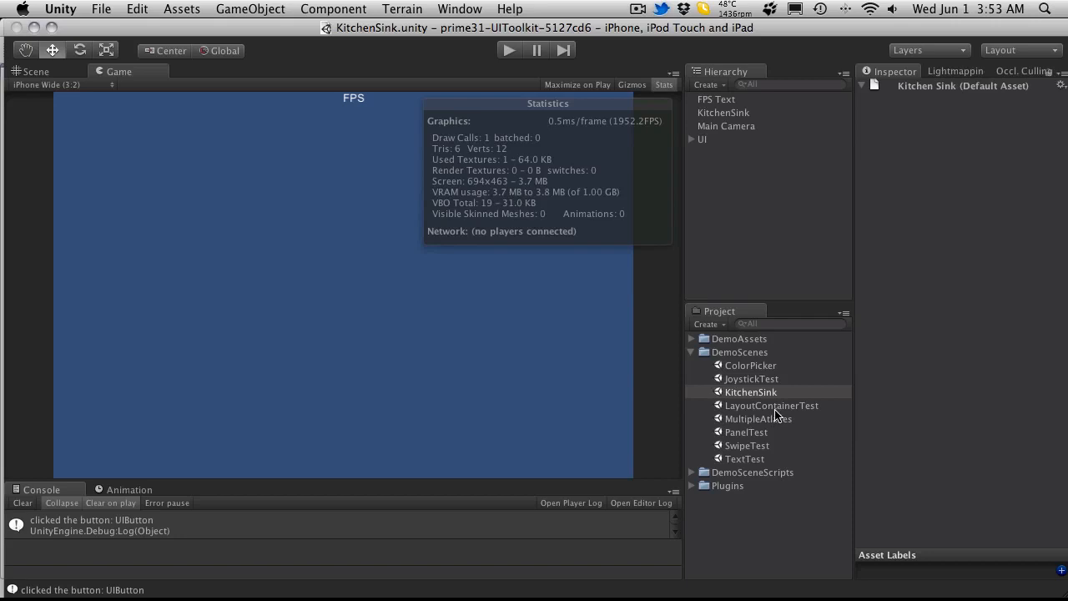
Step: Load the PanelTest demo scene, play its Play/Scores/Options panel, stop and select the PanelTest asset
double_click(746, 430)
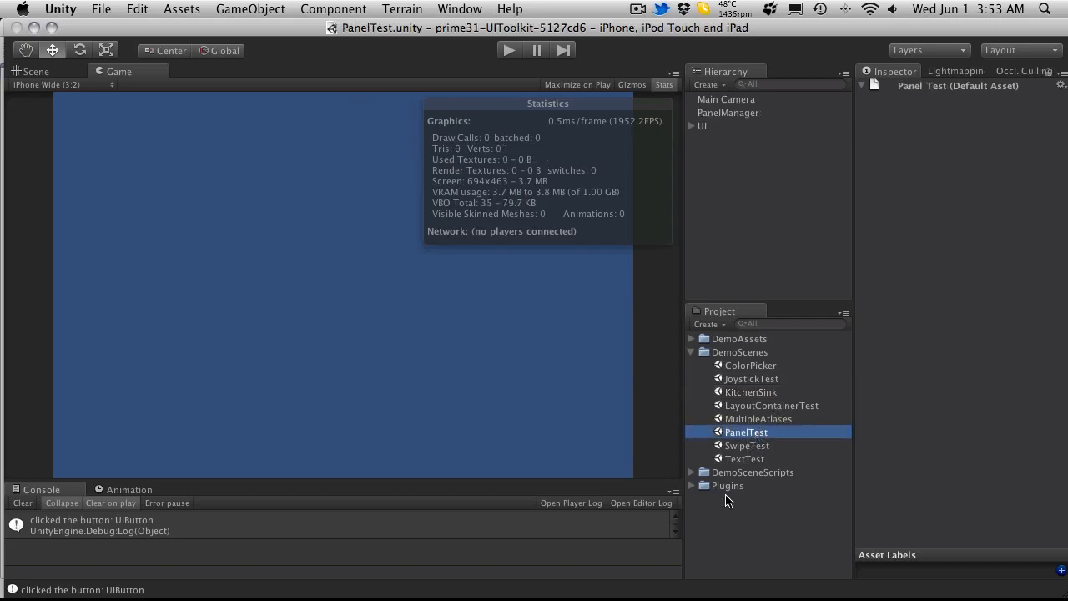
left_click(502, 51)
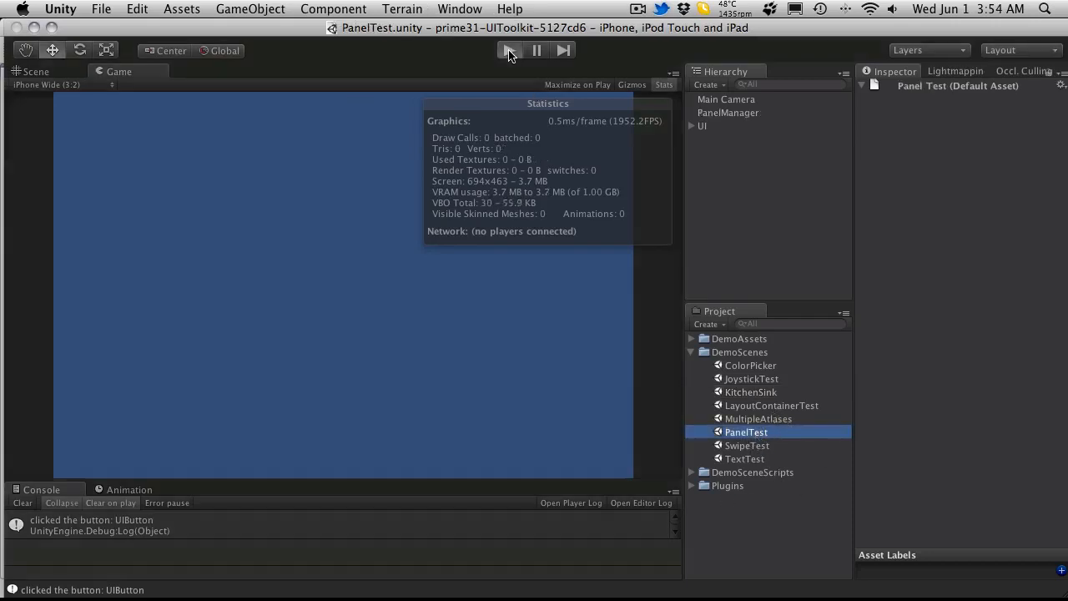
left_click(508, 50)
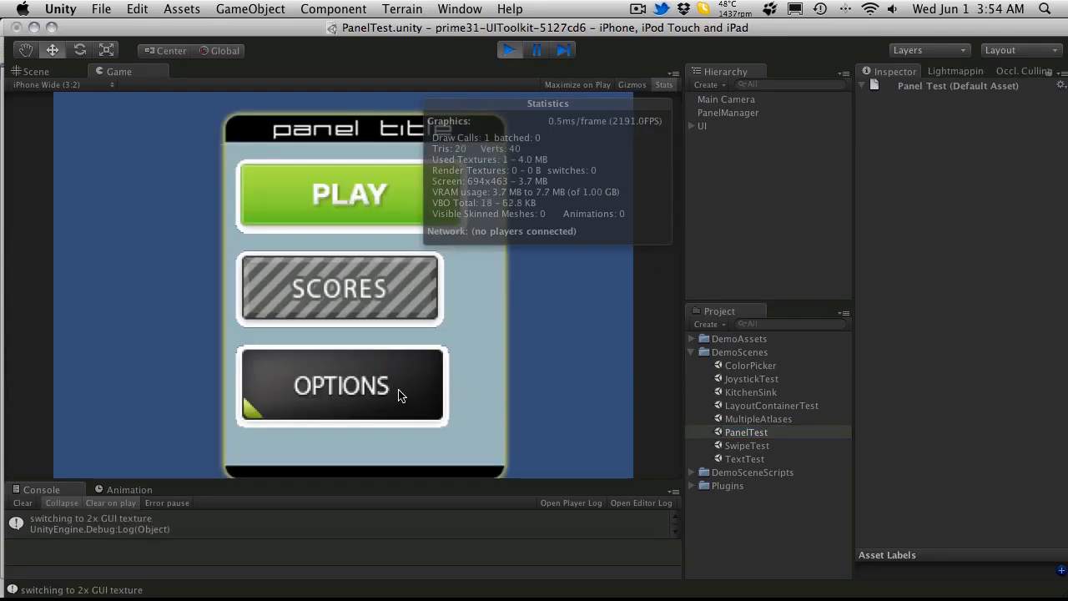
mouse_move(424, 270)
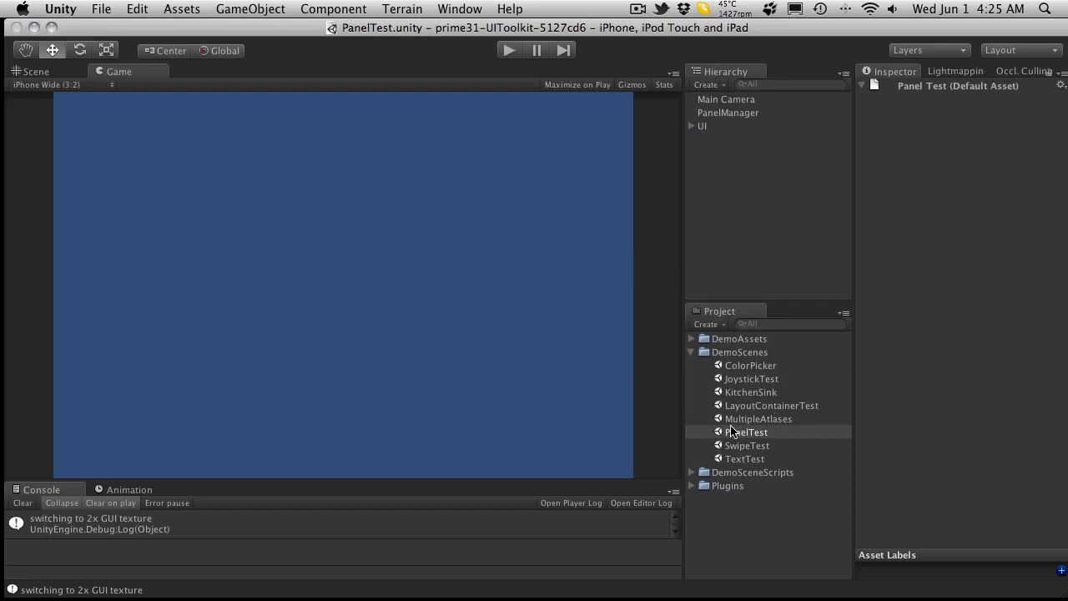
mouse_move(730, 418)
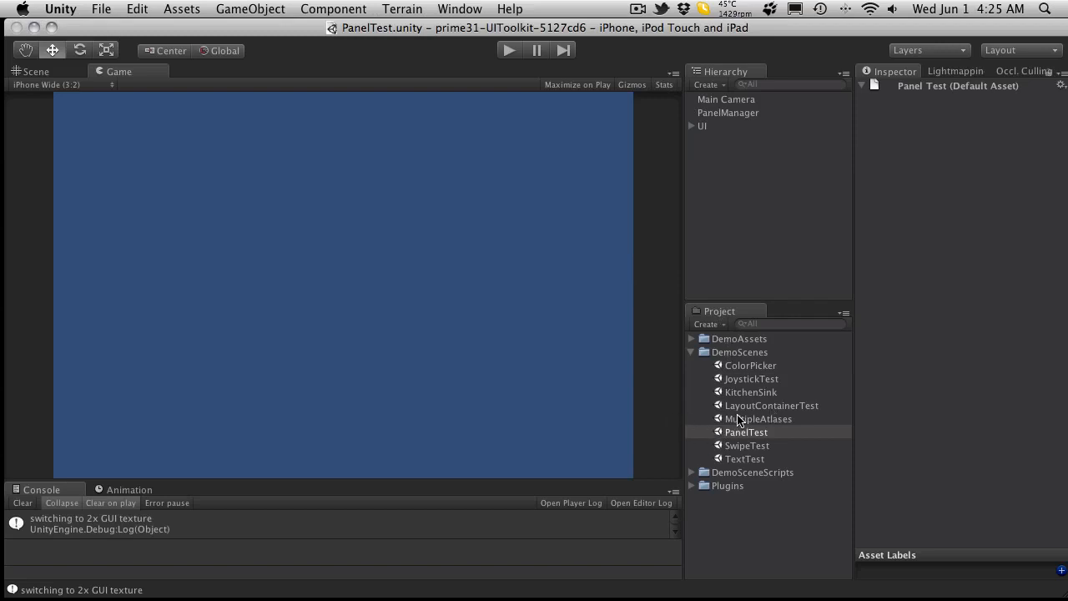
mouse_move(497, 337)
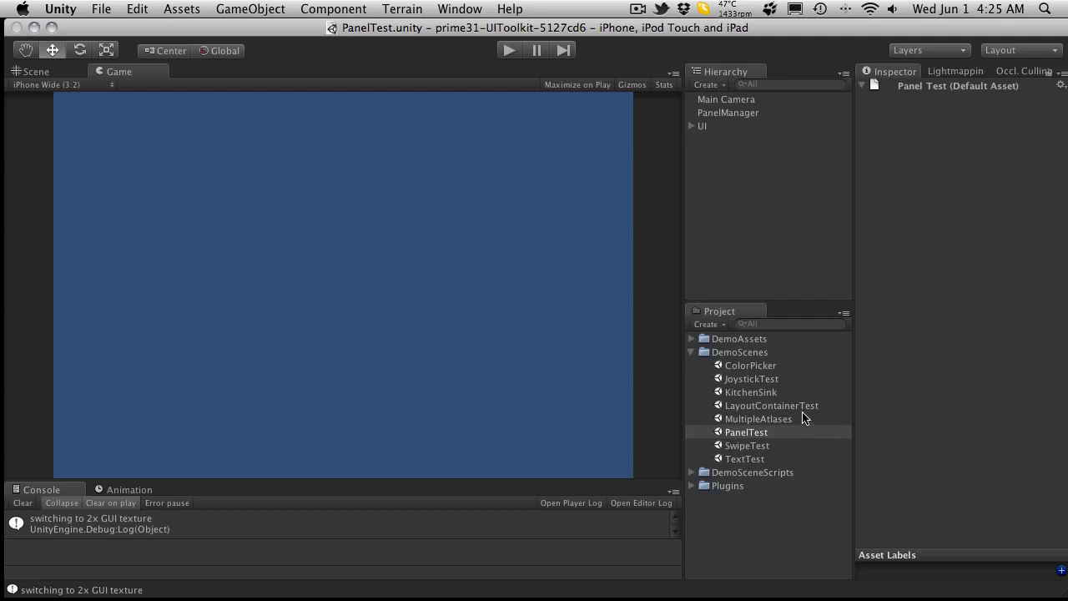
left_click(744, 431)
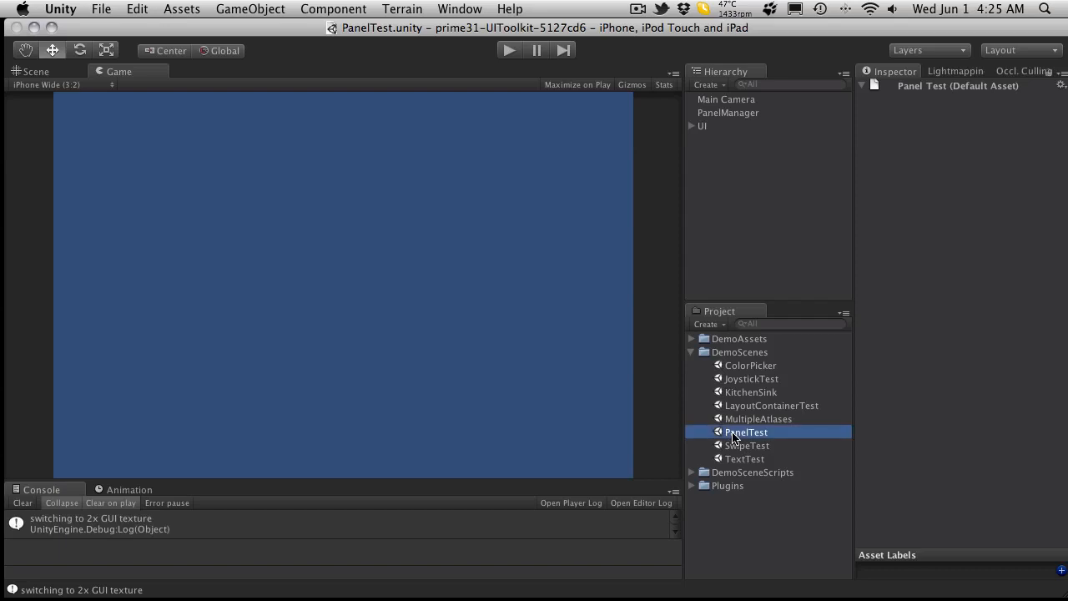
Step: Inspect the Main Camera and PanelManager objects and open the PanelManager script in MonoDevelop
left_click(724, 100)
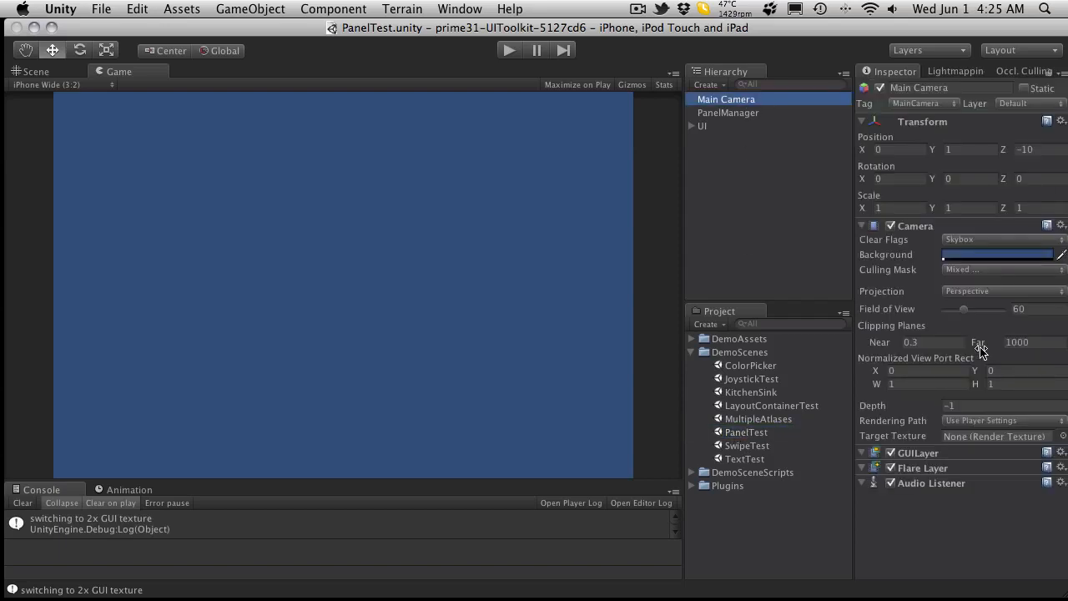
mouse_move(926, 493)
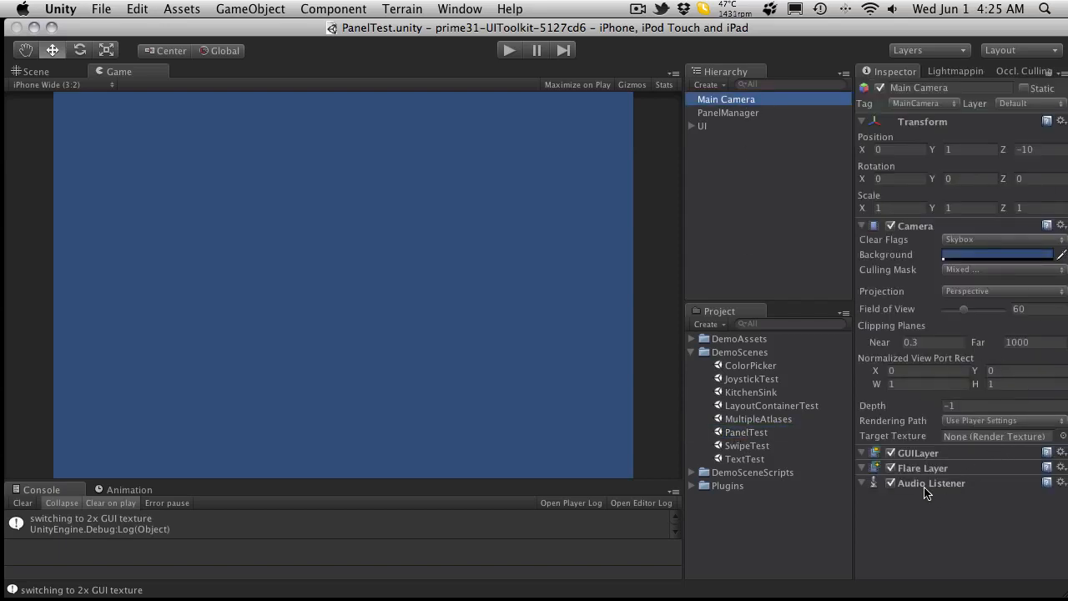
left_click(728, 114)
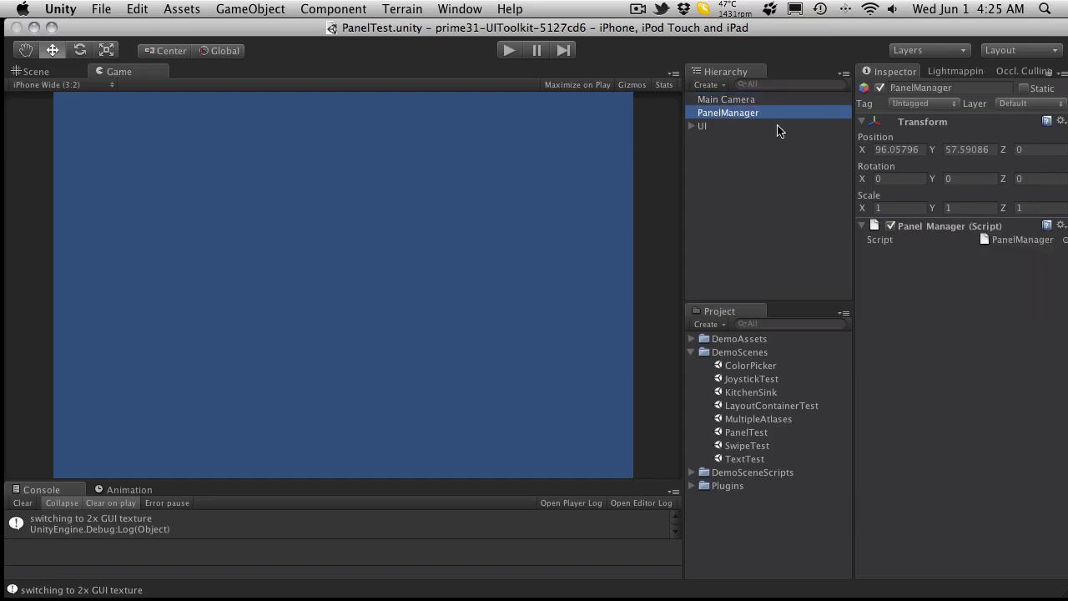
left_click(1021, 240)
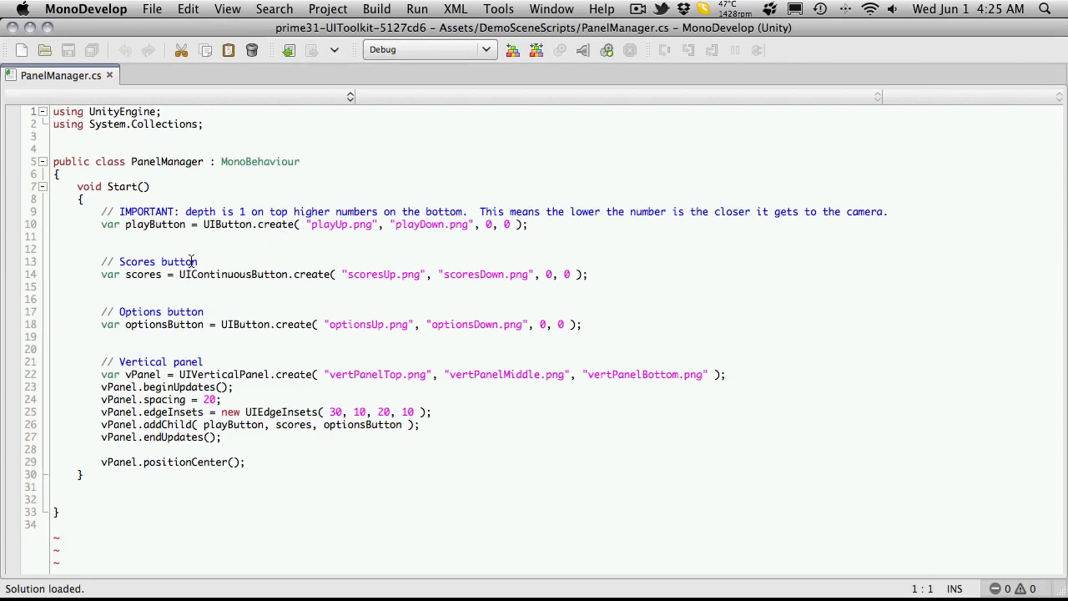
Step: Switch from MonoDevelop back to the Unity editor showing PanelTest.unity
left_click(187, 210)
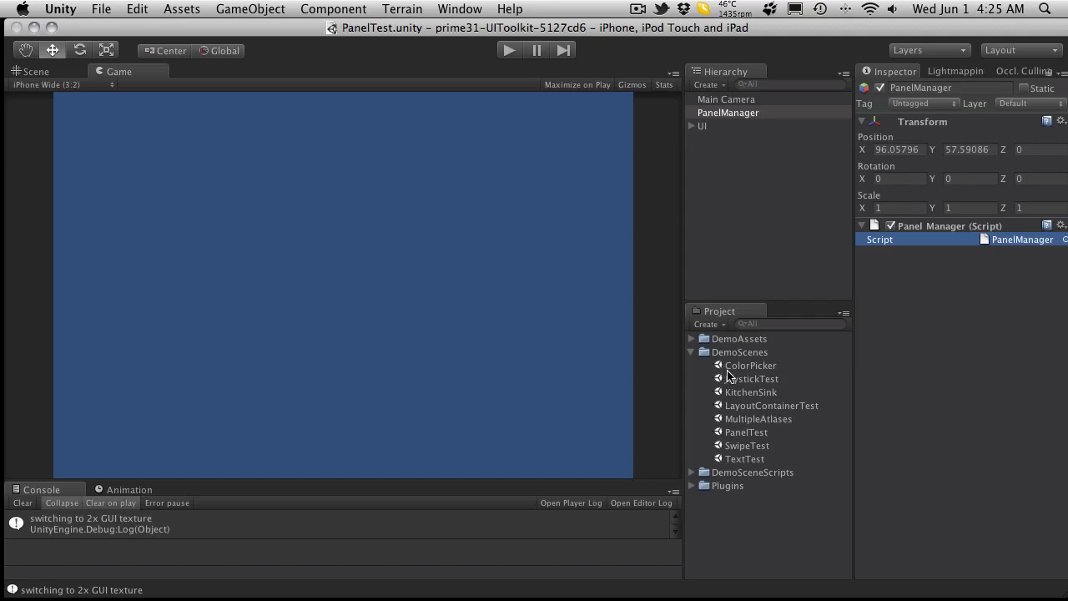
Step: Load the TextTest demo scene from the DemoScenes folder
double_click(744, 457)
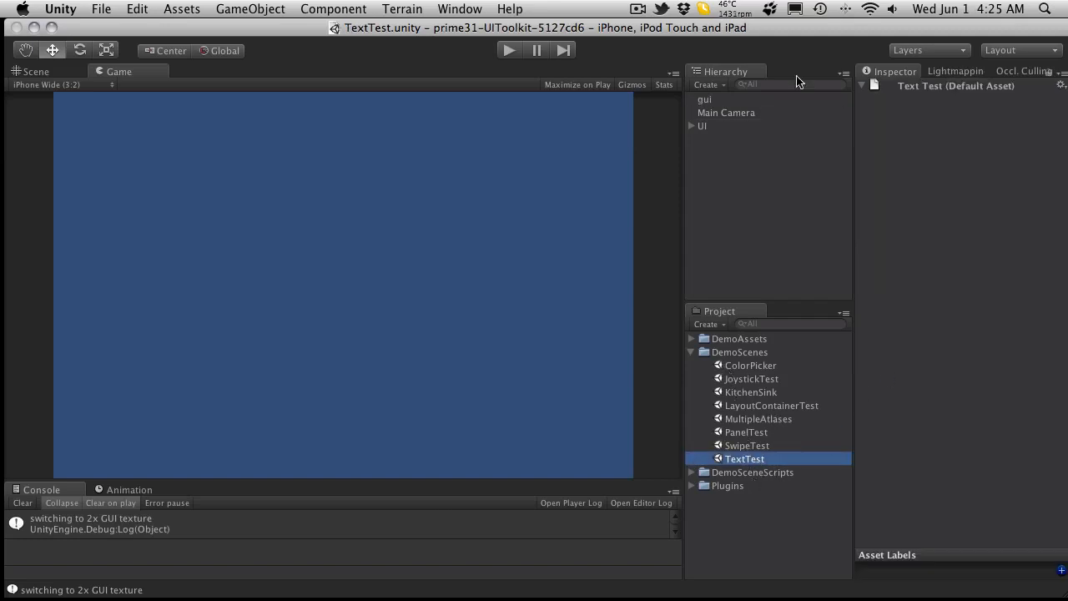
left_click(704, 101)
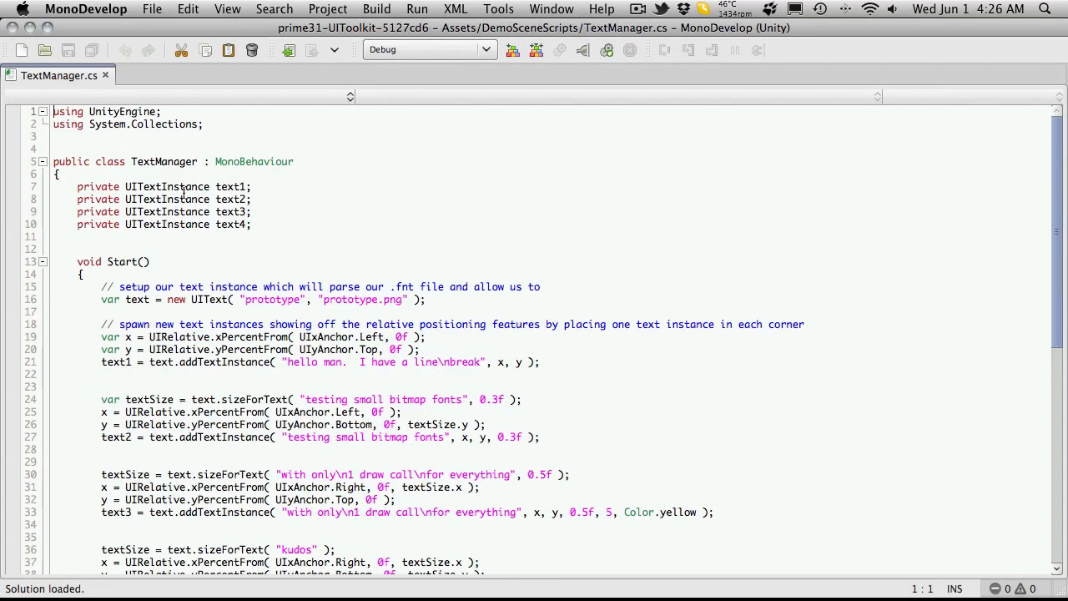
Step: Inspect the UITextInstance declarations and Start method setup in TextManager.cs
double_click(167, 187)
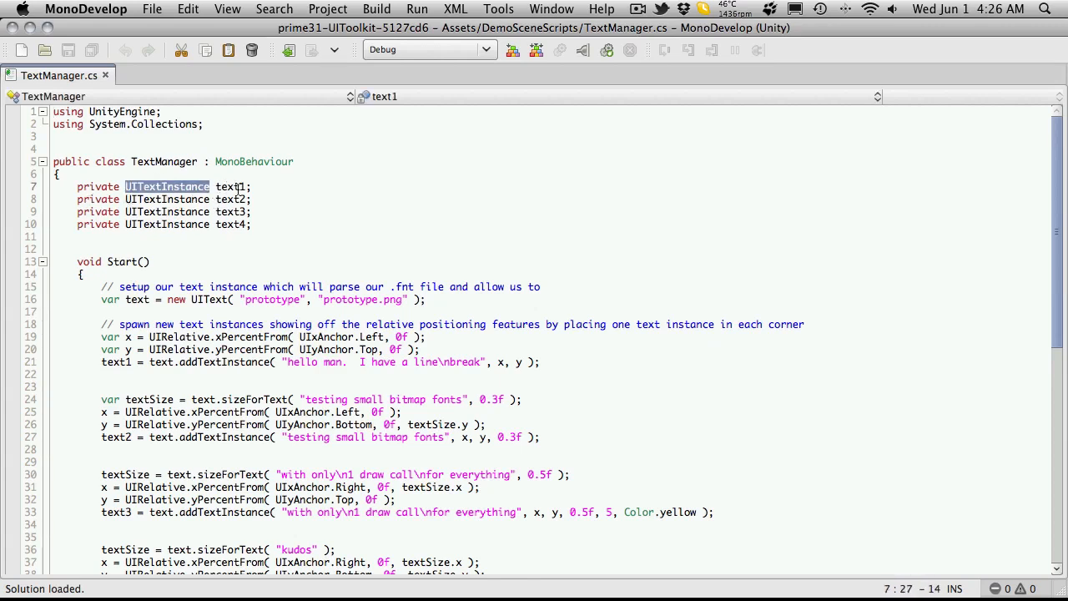
double_click(230, 198)
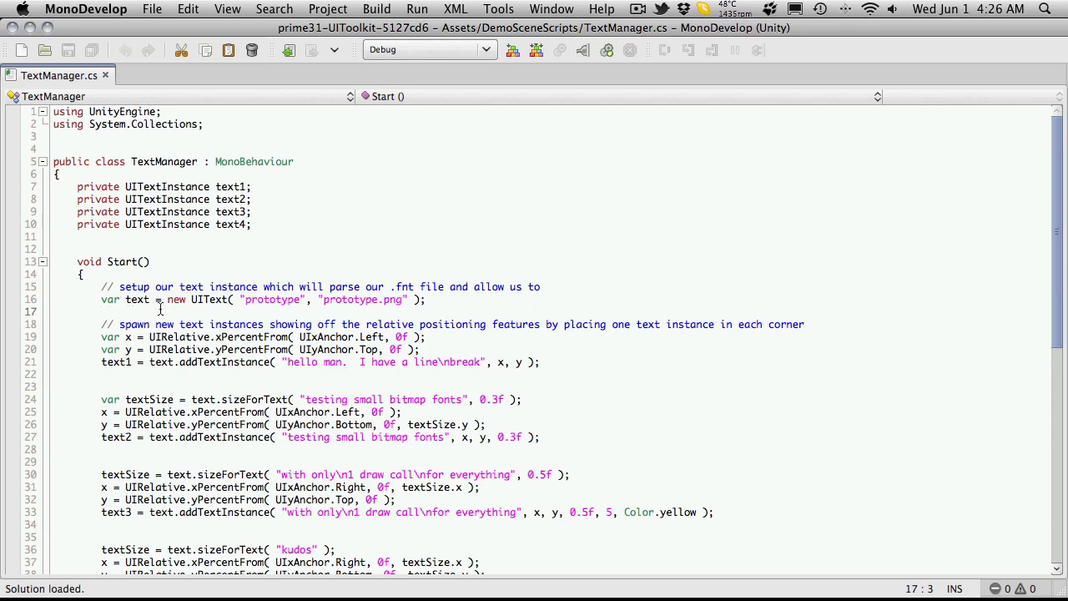
double_click(110, 301)
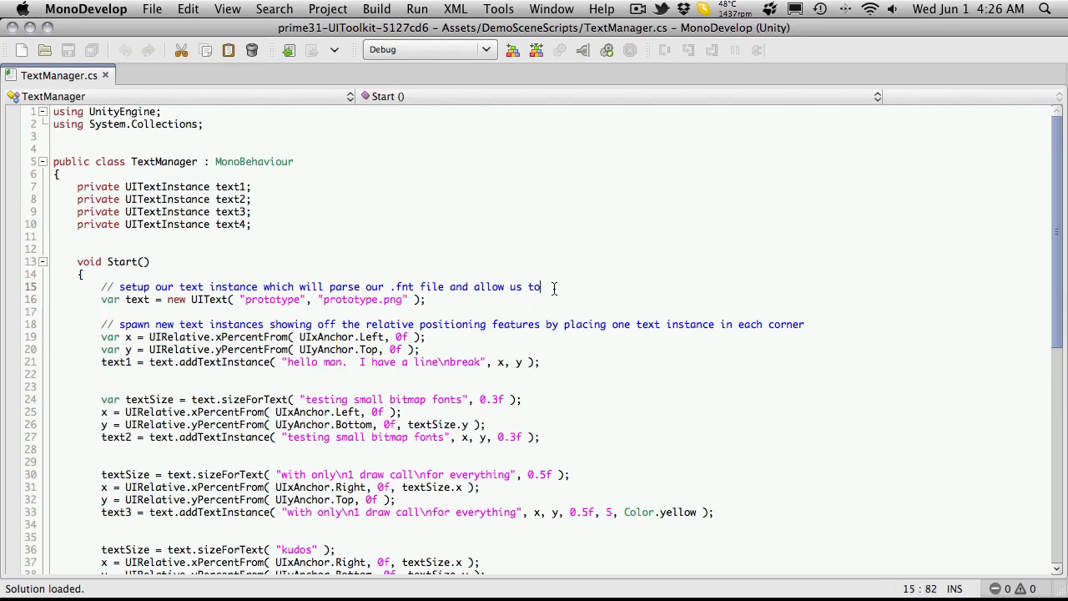
key("Return")
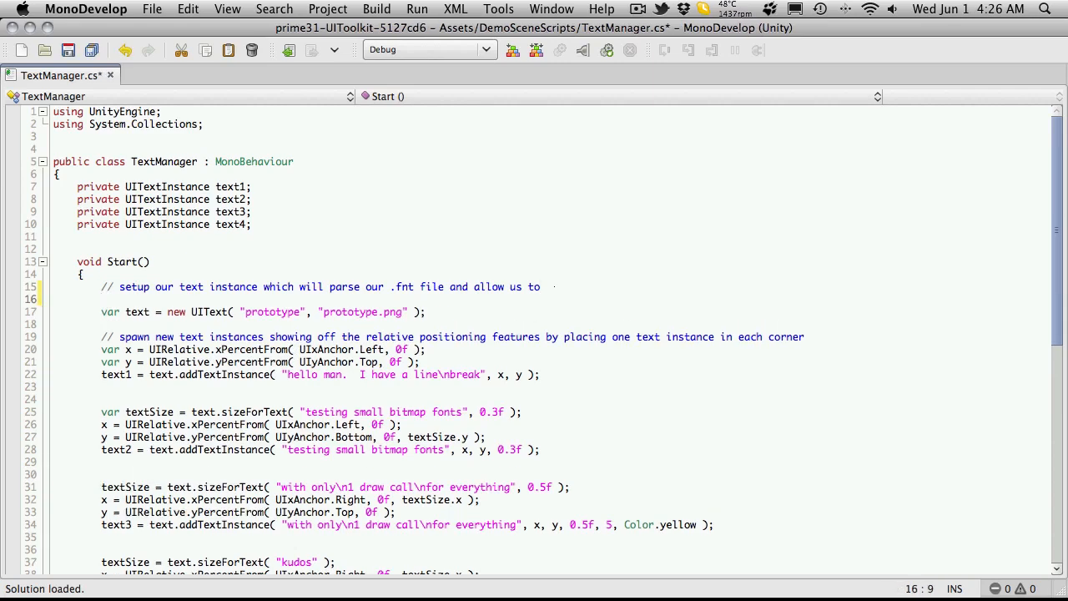
type("UITE")
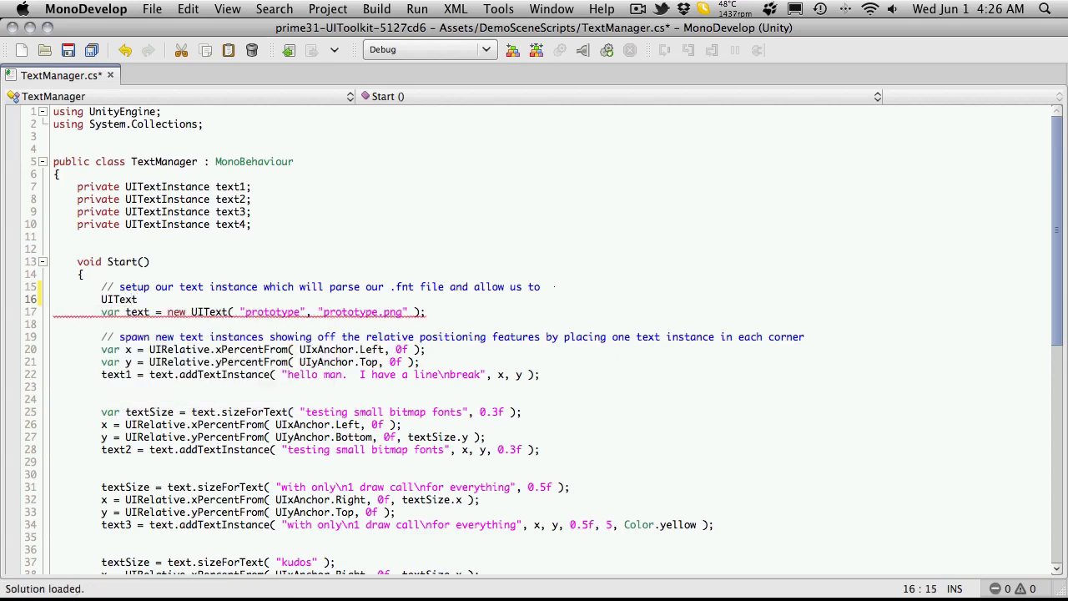
type("text =")
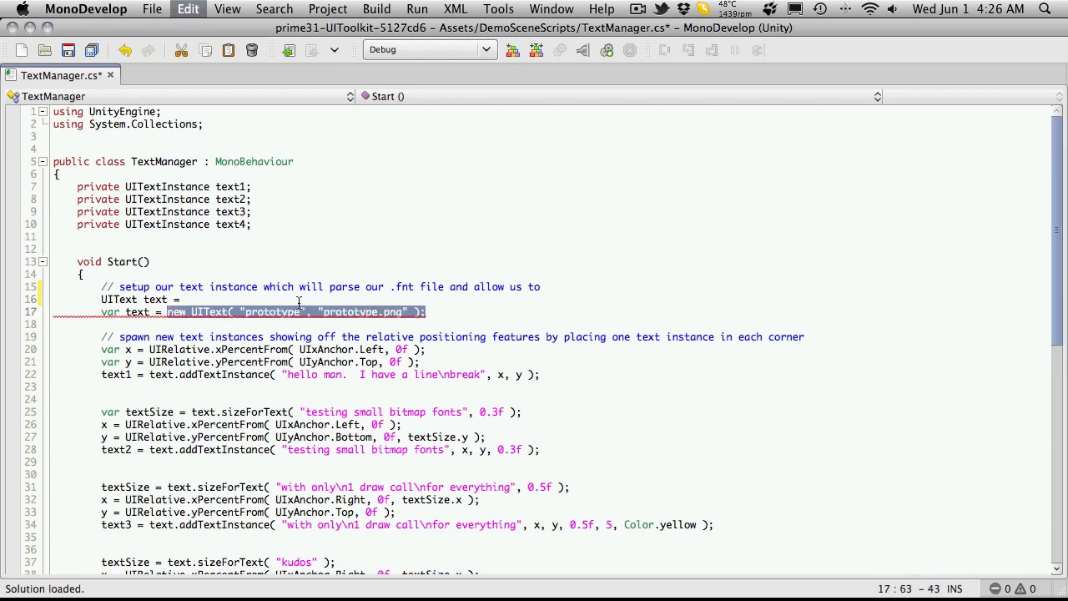
type("new UIText( \"prototype\", \"prototype.png\" );")
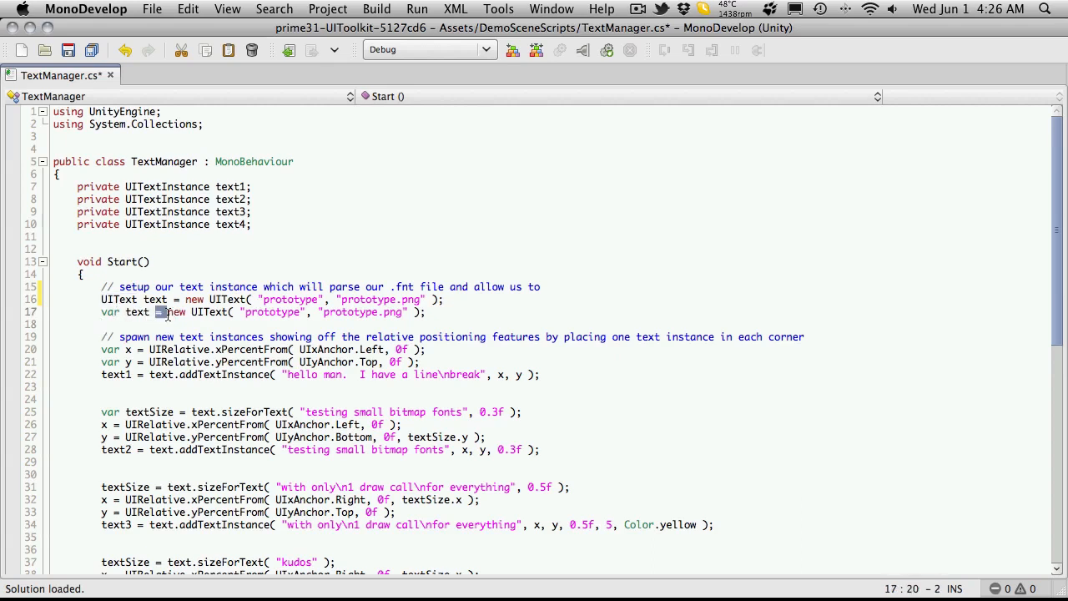
left_click_drag(157, 312, 426, 312)
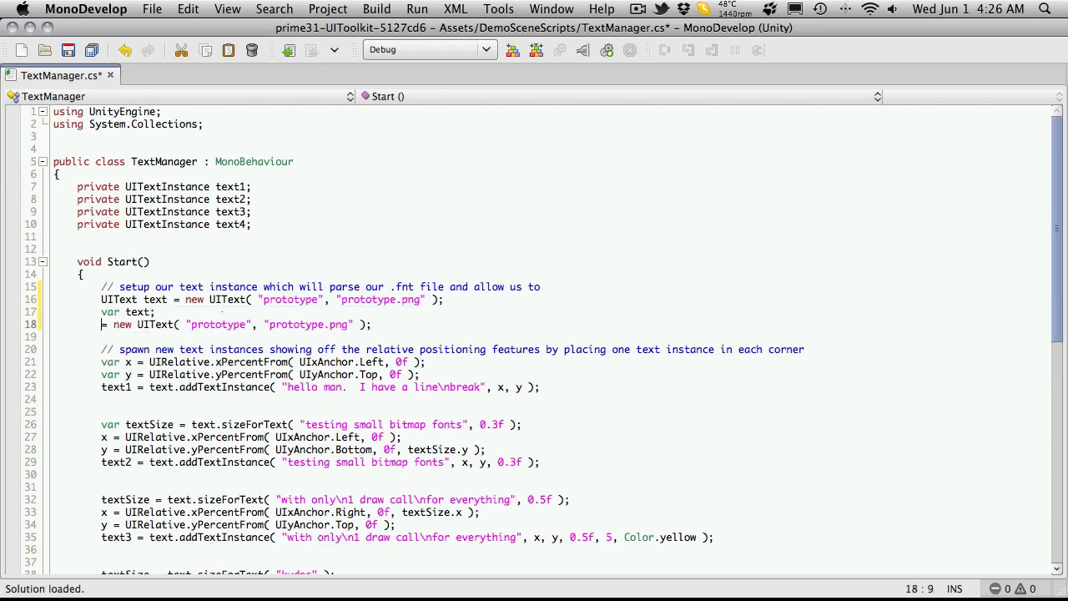
type("tex")
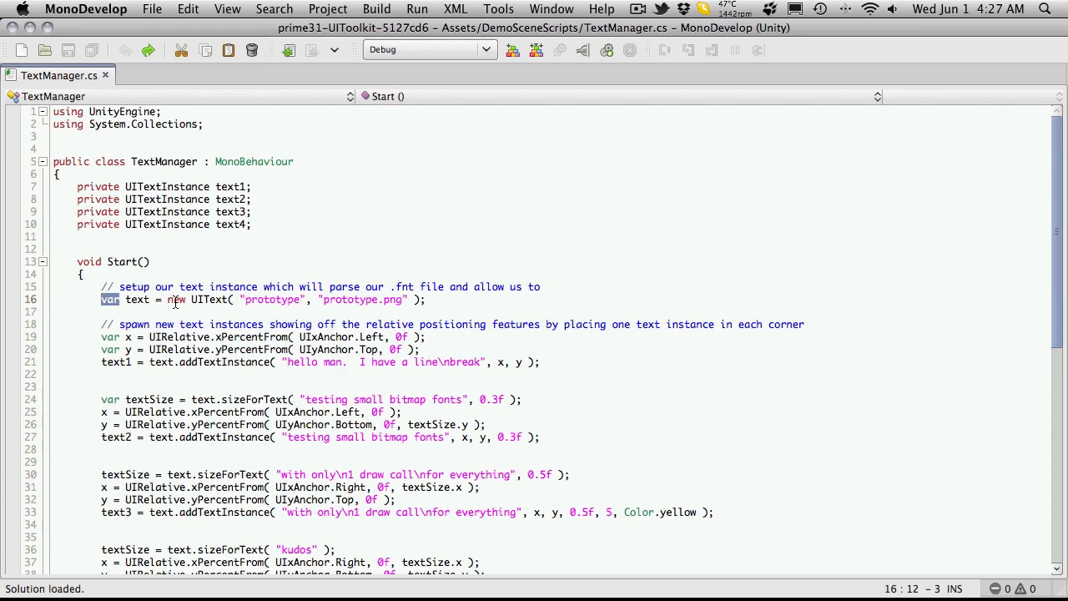
mouse_move(212, 303)
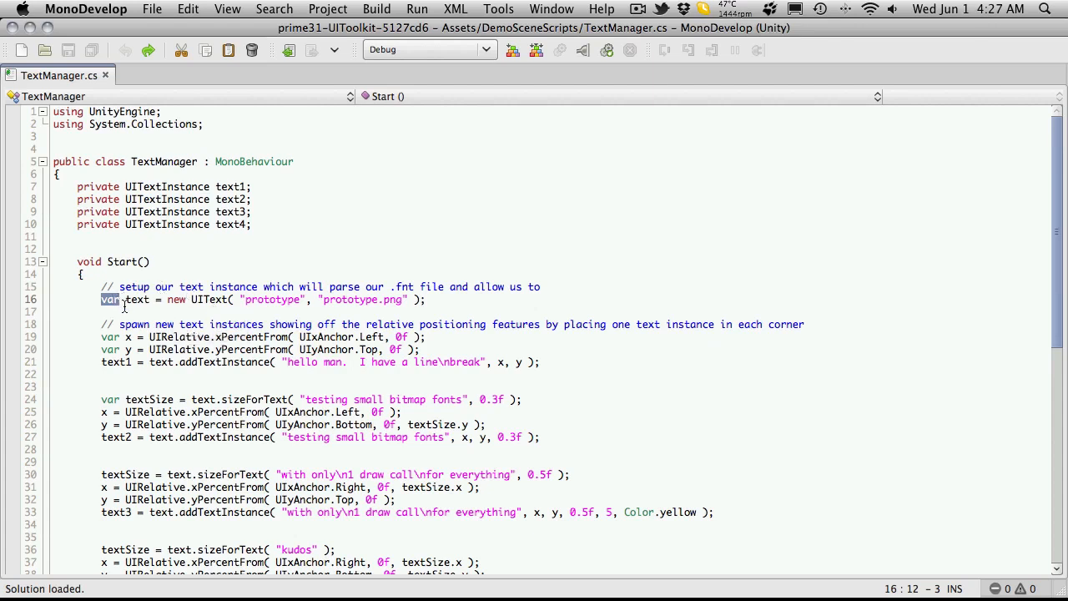
mouse_move(219, 324)
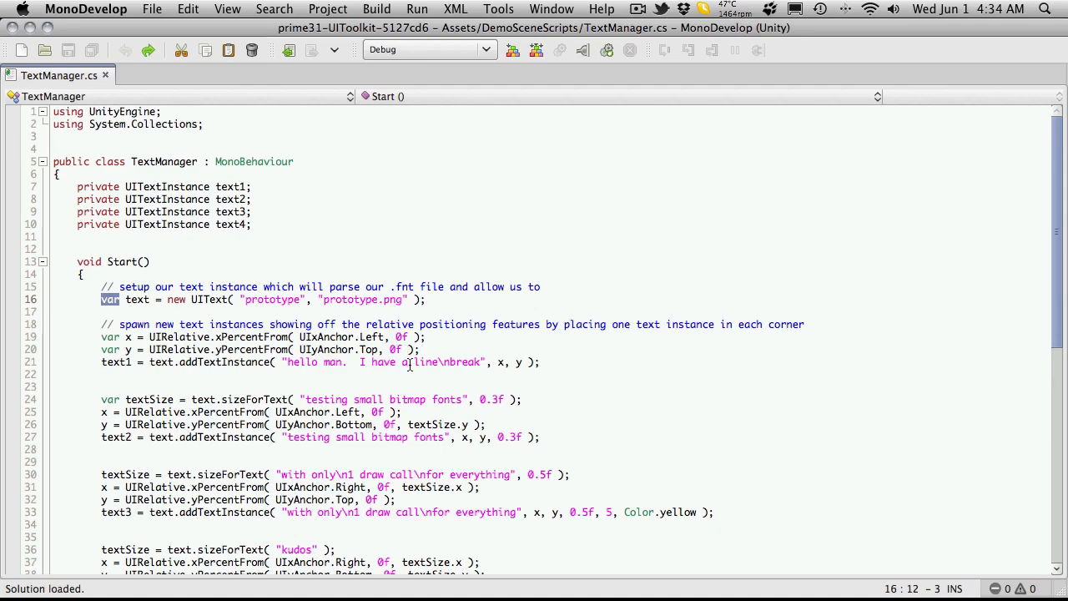
scroll("down", 3)
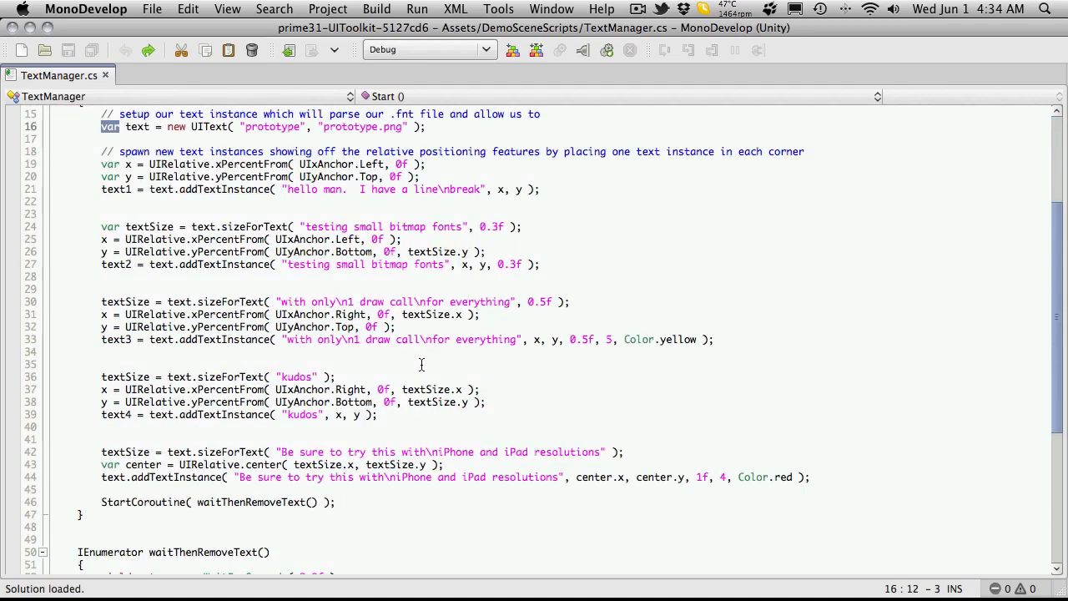
scroll("down", 3)
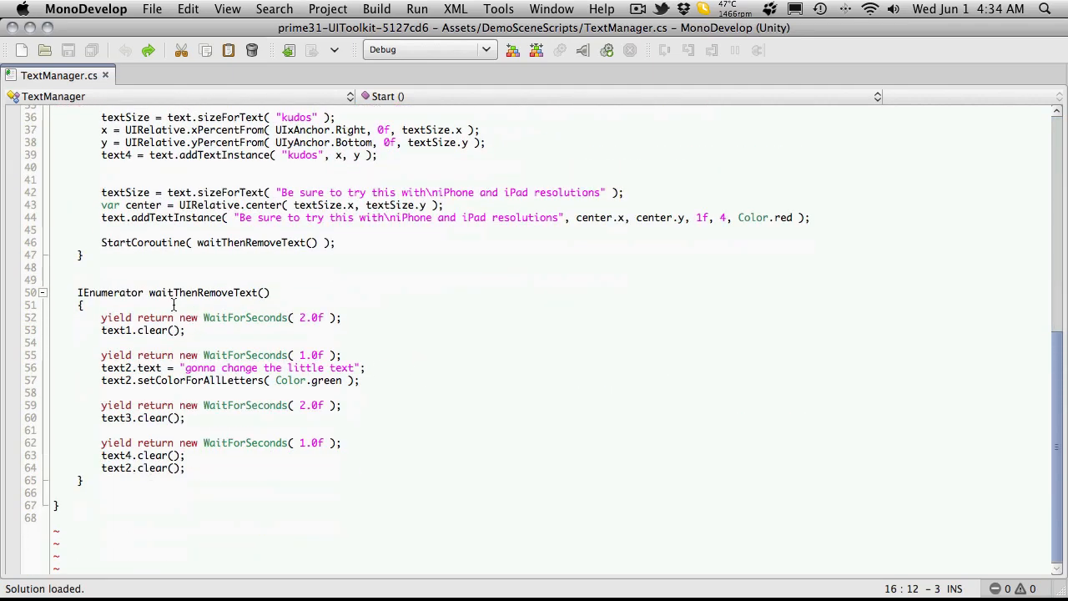
mouse_move(197, 265)
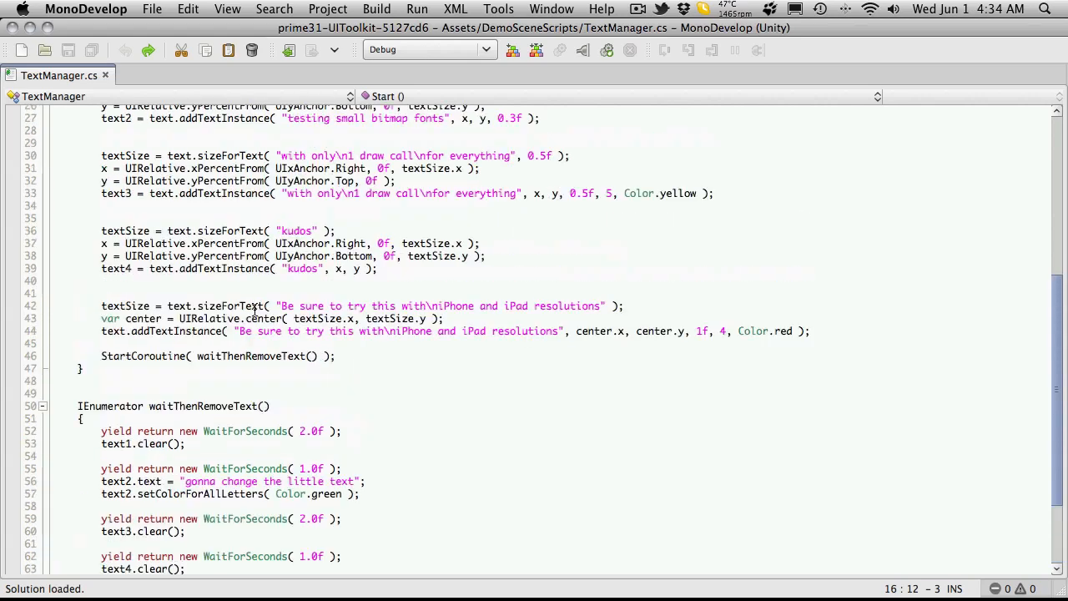
mouse_move(369, 371)
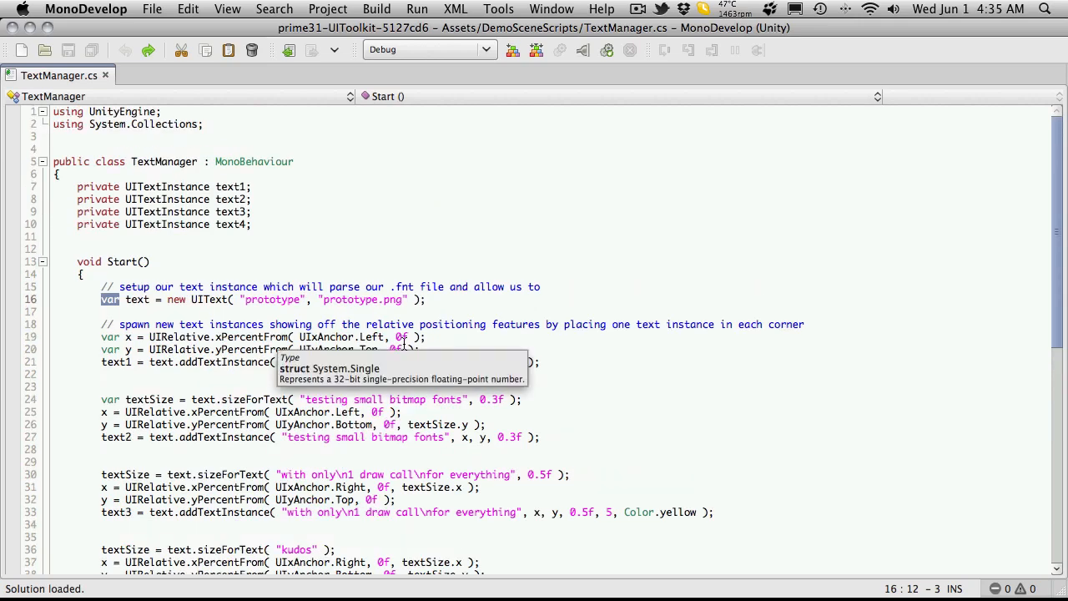
scroll("down", 3)
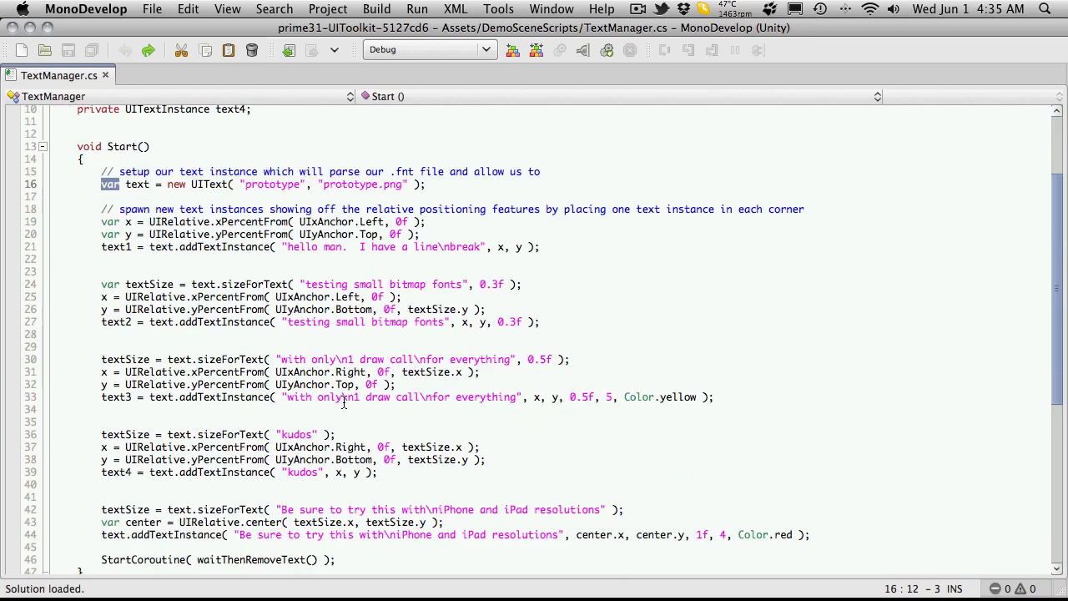
scroll("down", 3)
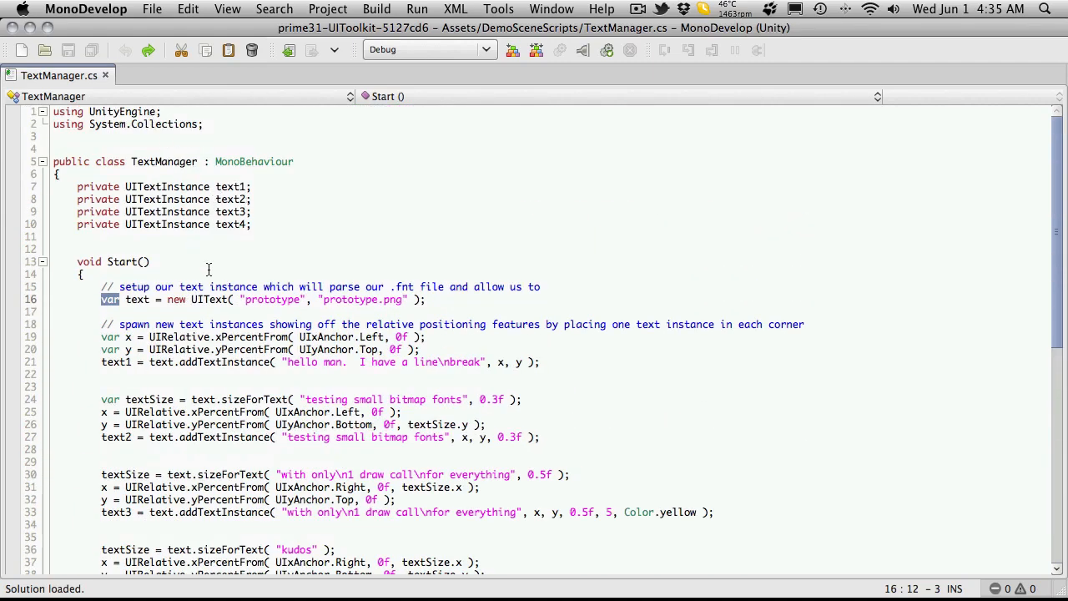
scroll("down", 3)
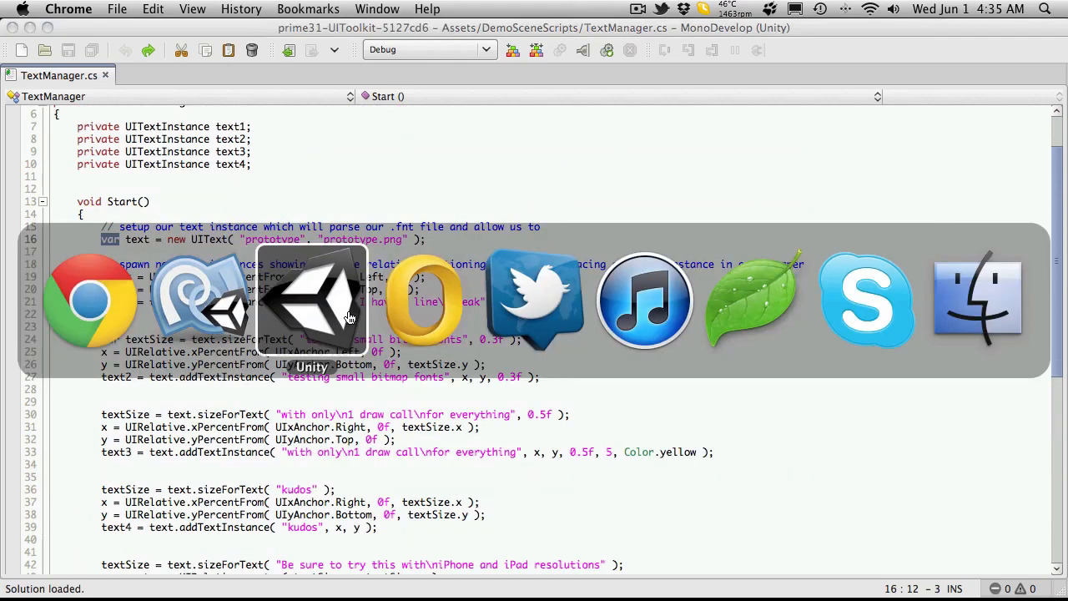
Step: Play the JoystickTest scene and try the left virtual joystick
left_click(314, 300)
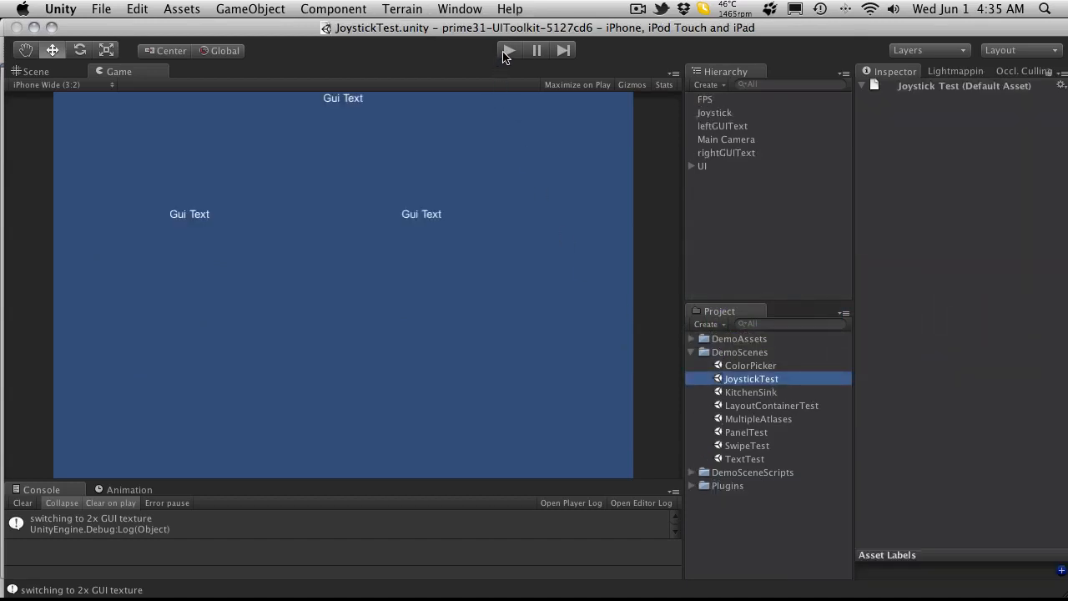
left_click(510, 50)
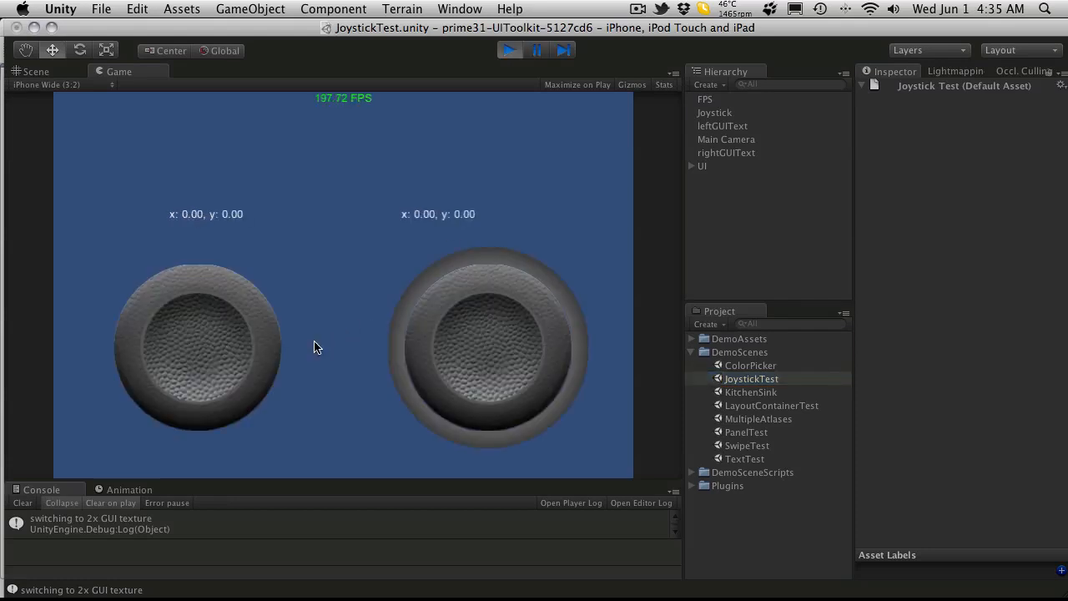
mouse_move(513, 277)
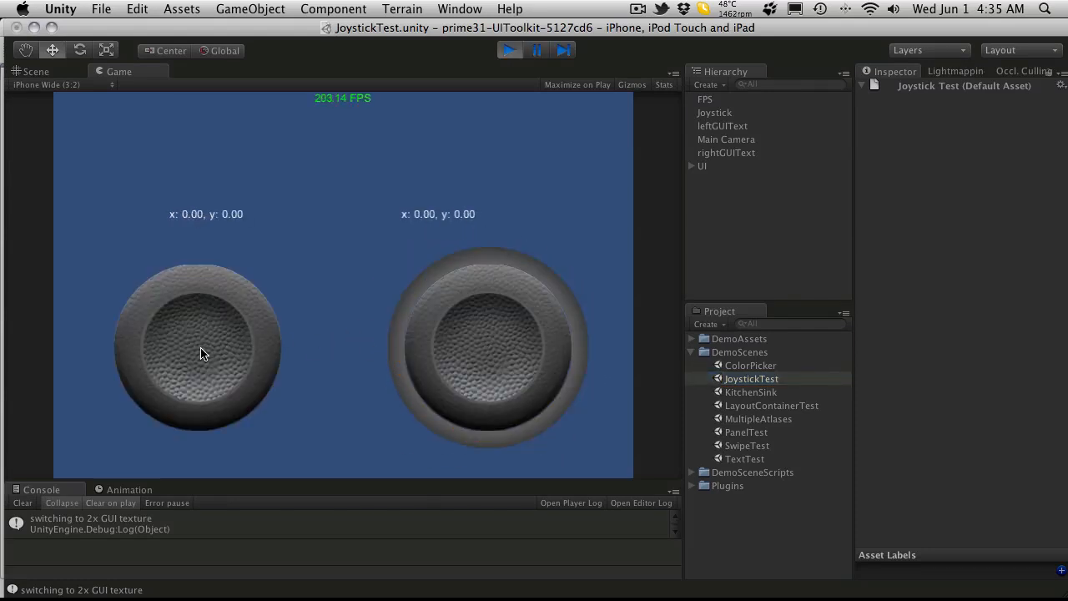
left_click(207, 345)
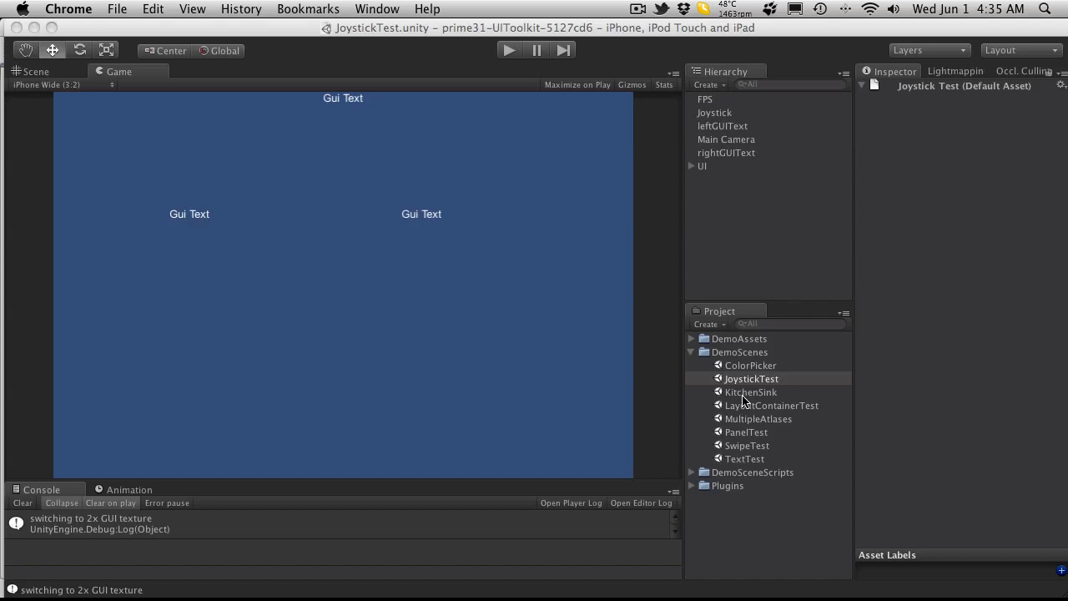
mouse_move(774, 397)
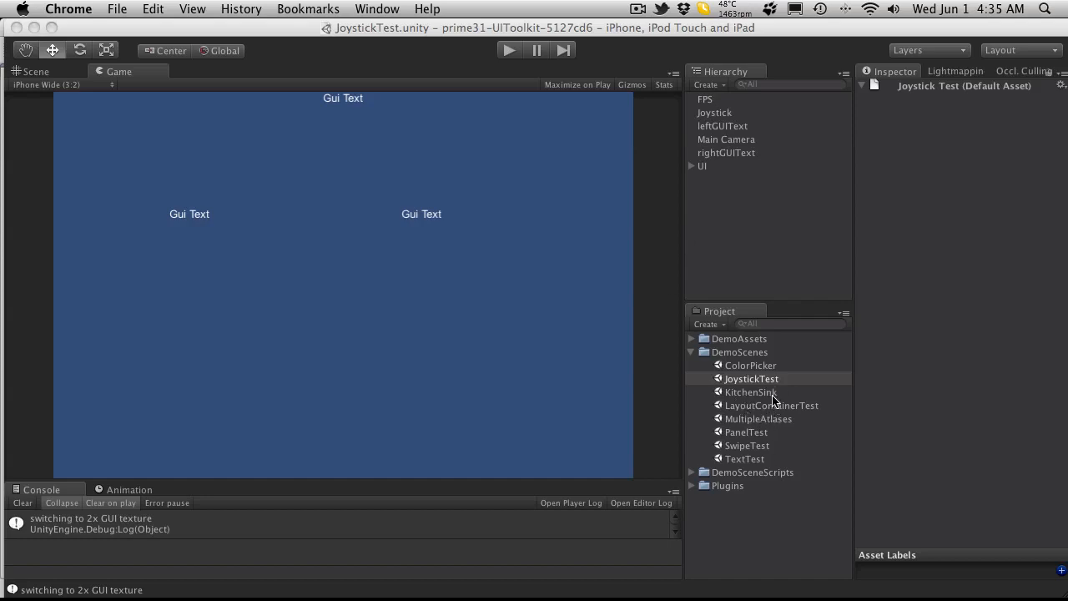
mouse_move(441, 206)
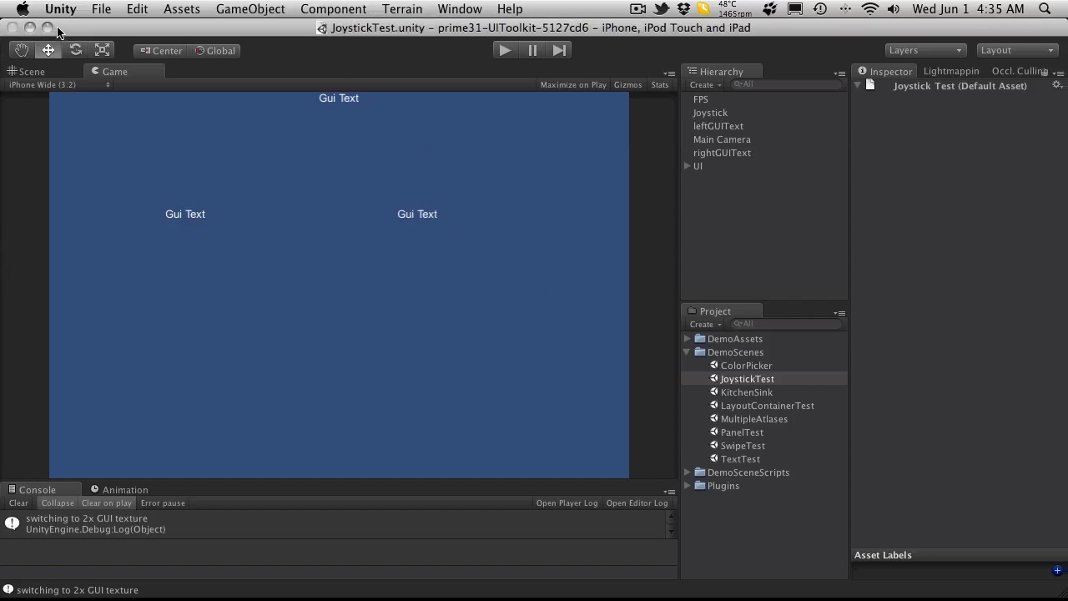
mouse_move(891, 257)
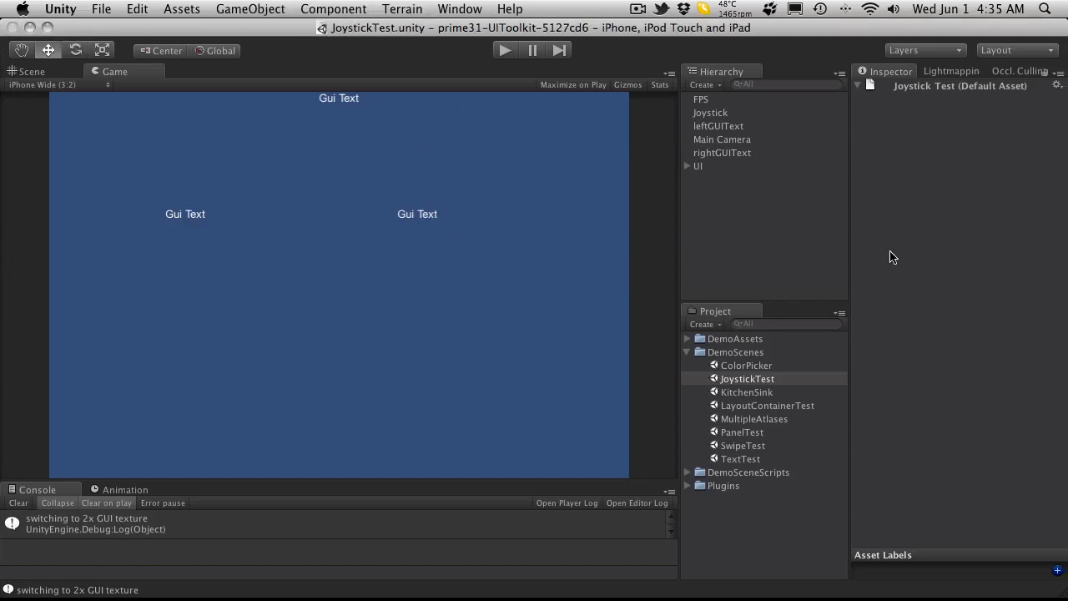
mouse_move(599, 215)
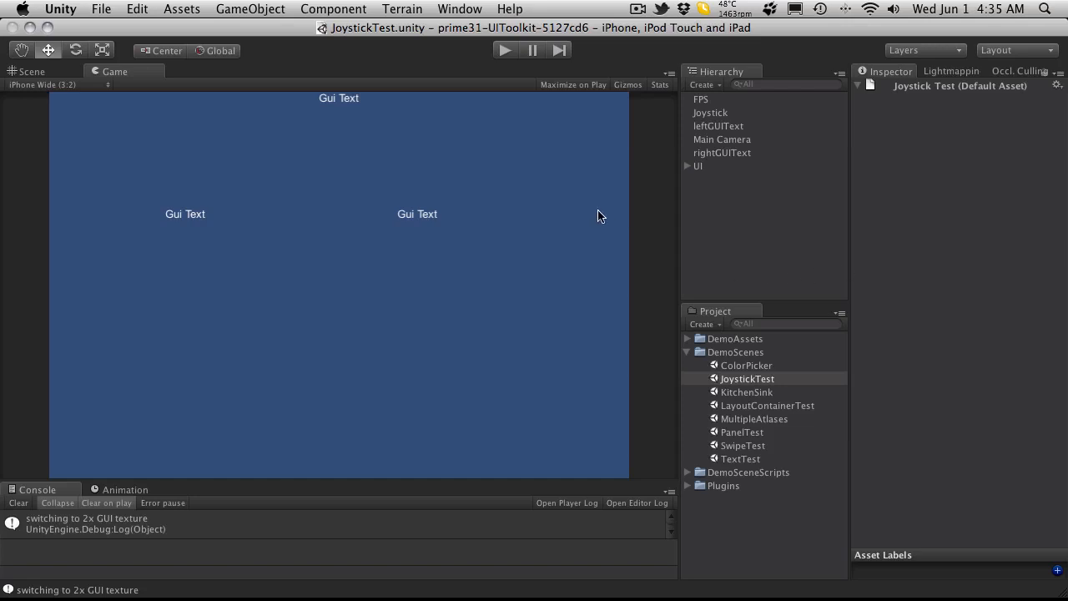
mouse_move(687, 355)
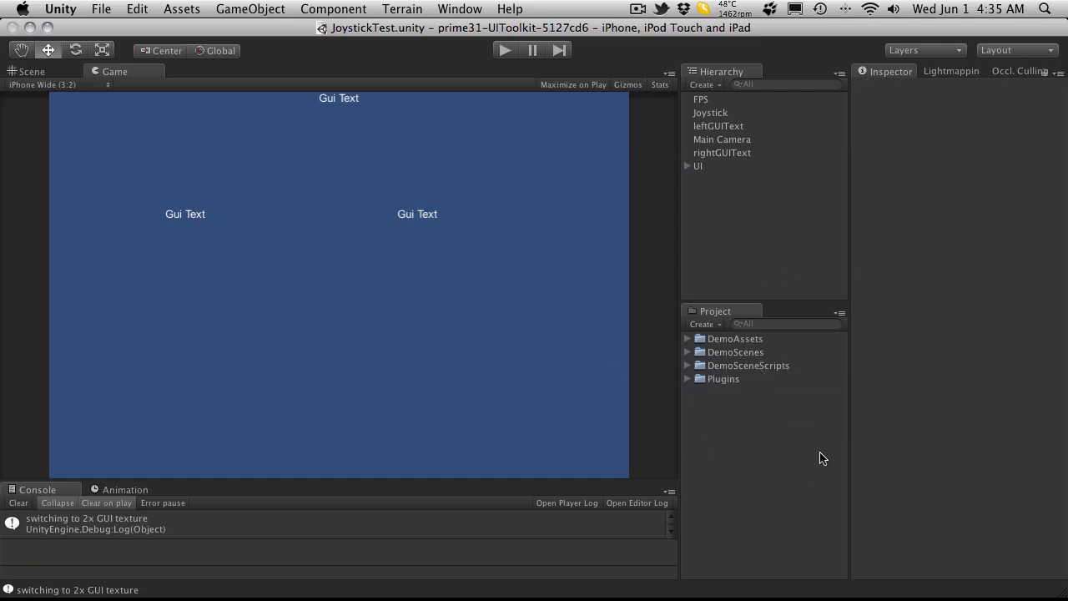
mouse_move(719, 426)
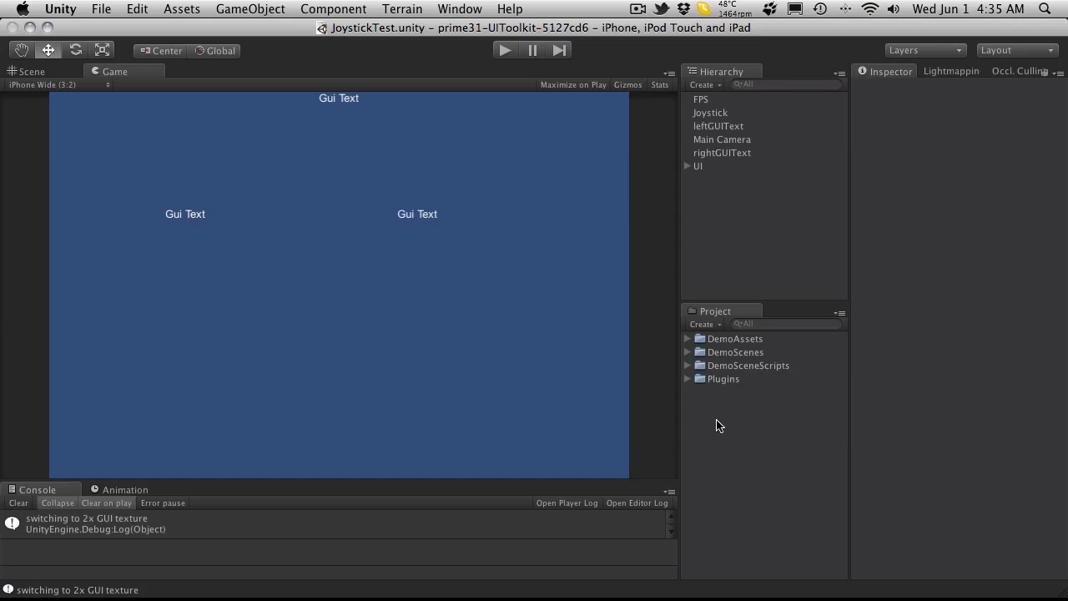
mouse_move(232, 134)
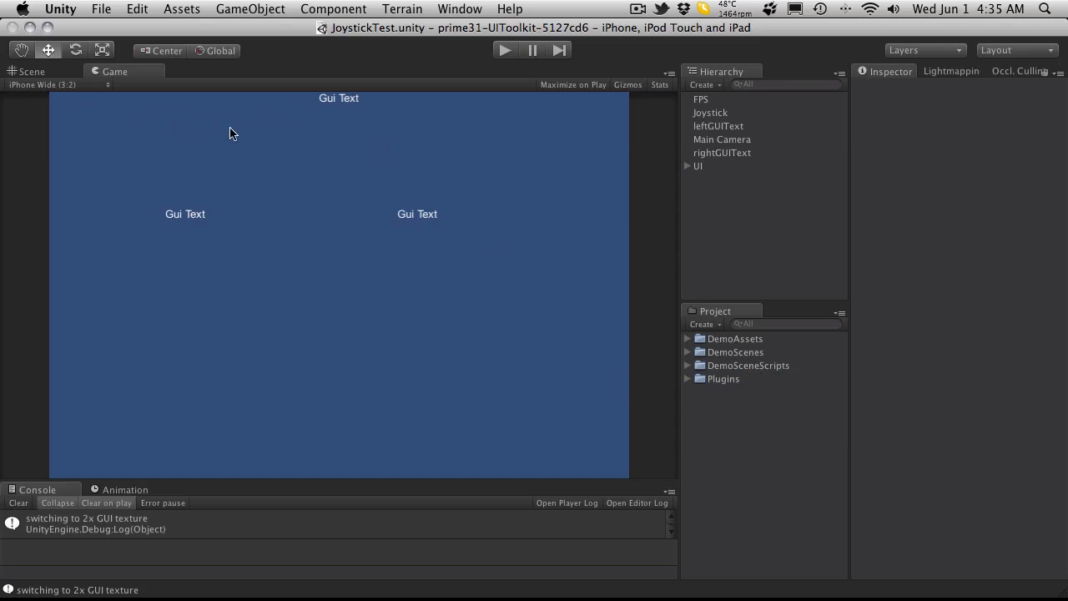